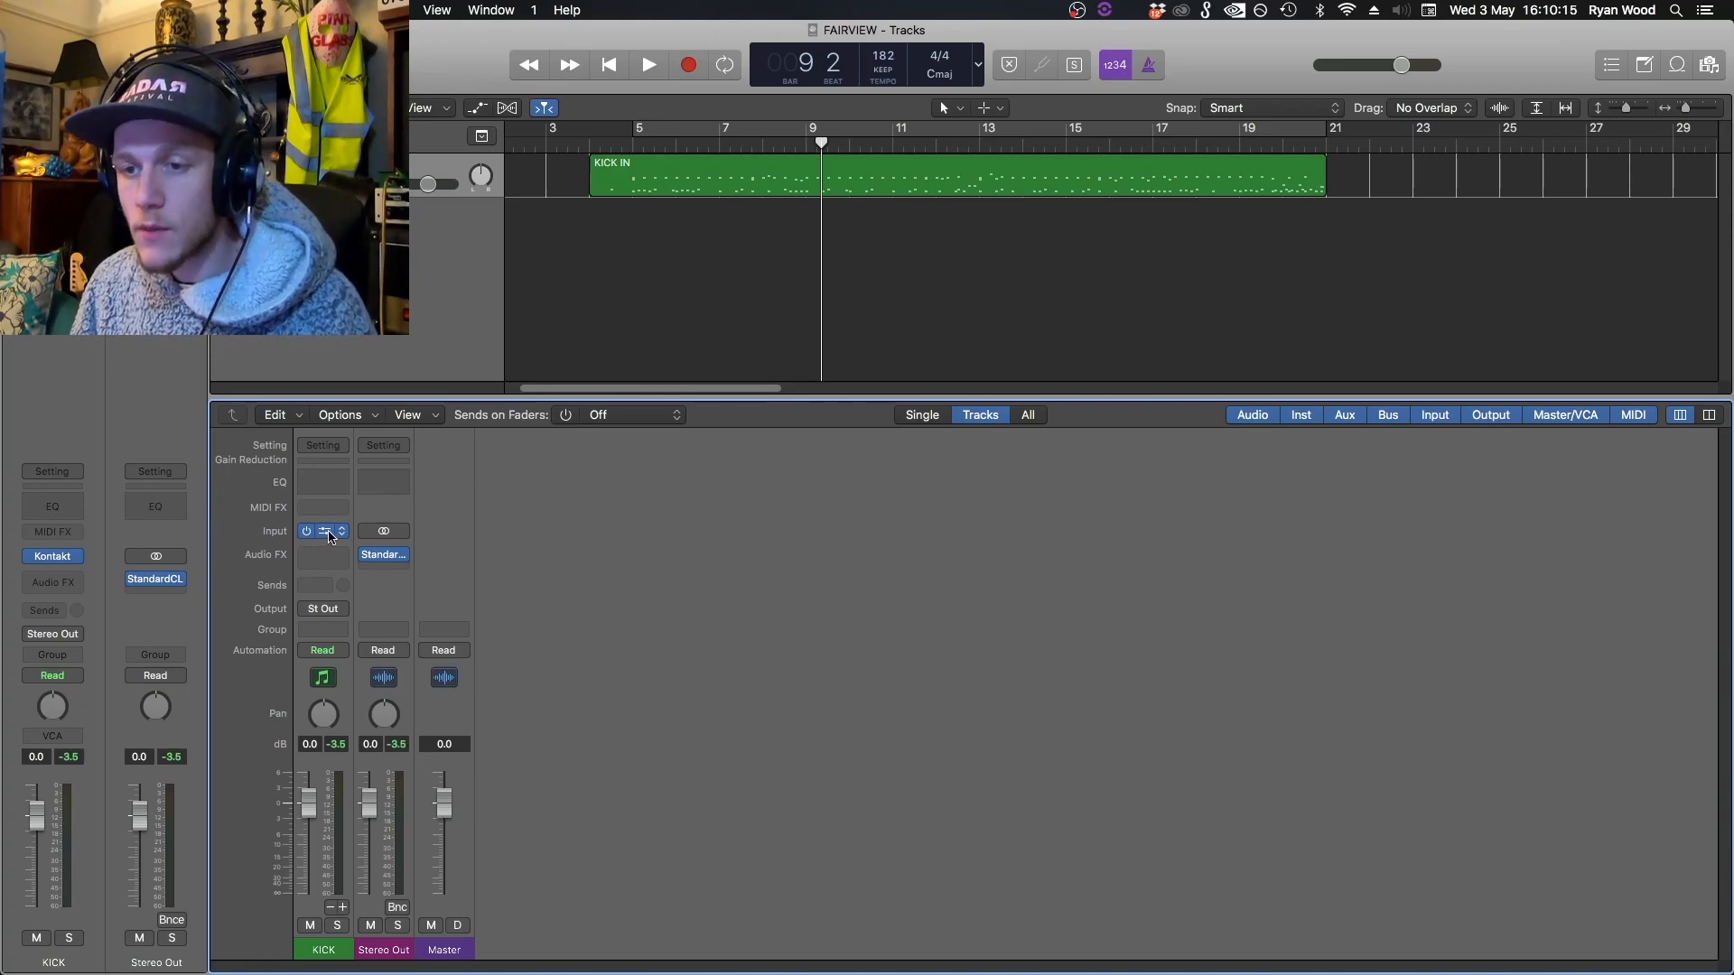
# Step: Choose Kontakt with the Multi-Output 25xStereo configuration for the KICK track's instrument slot
pyautogui.click(324, 531)
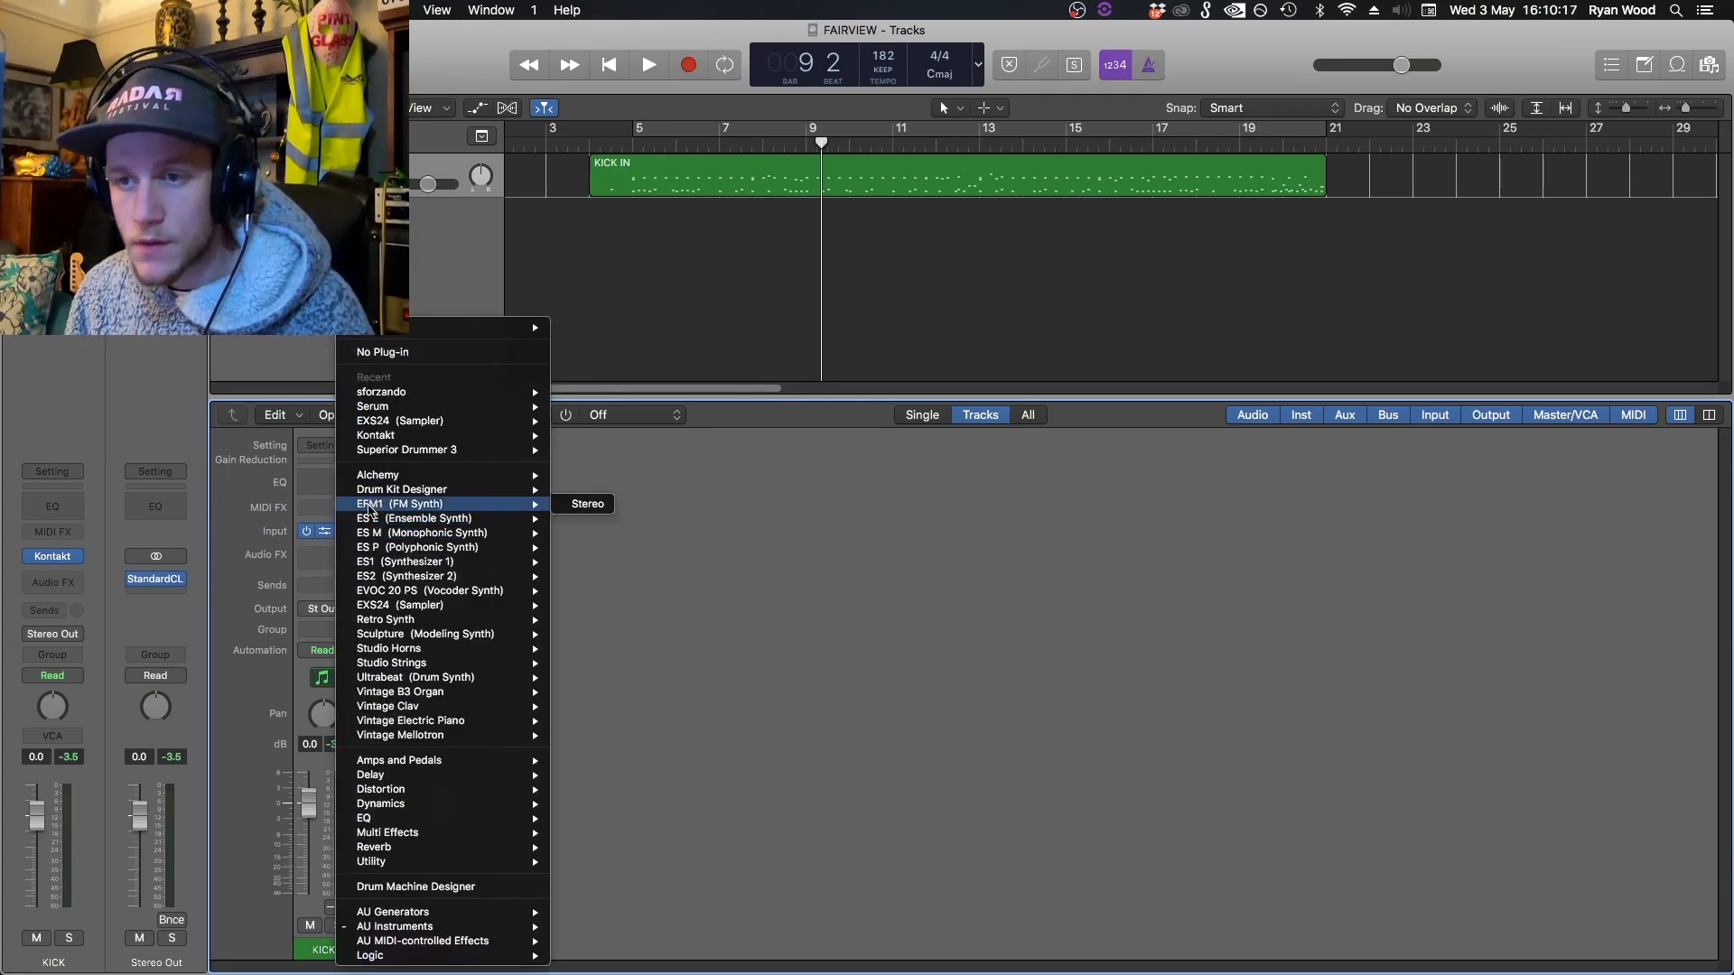
pyautogui.moveTo(432, 352)
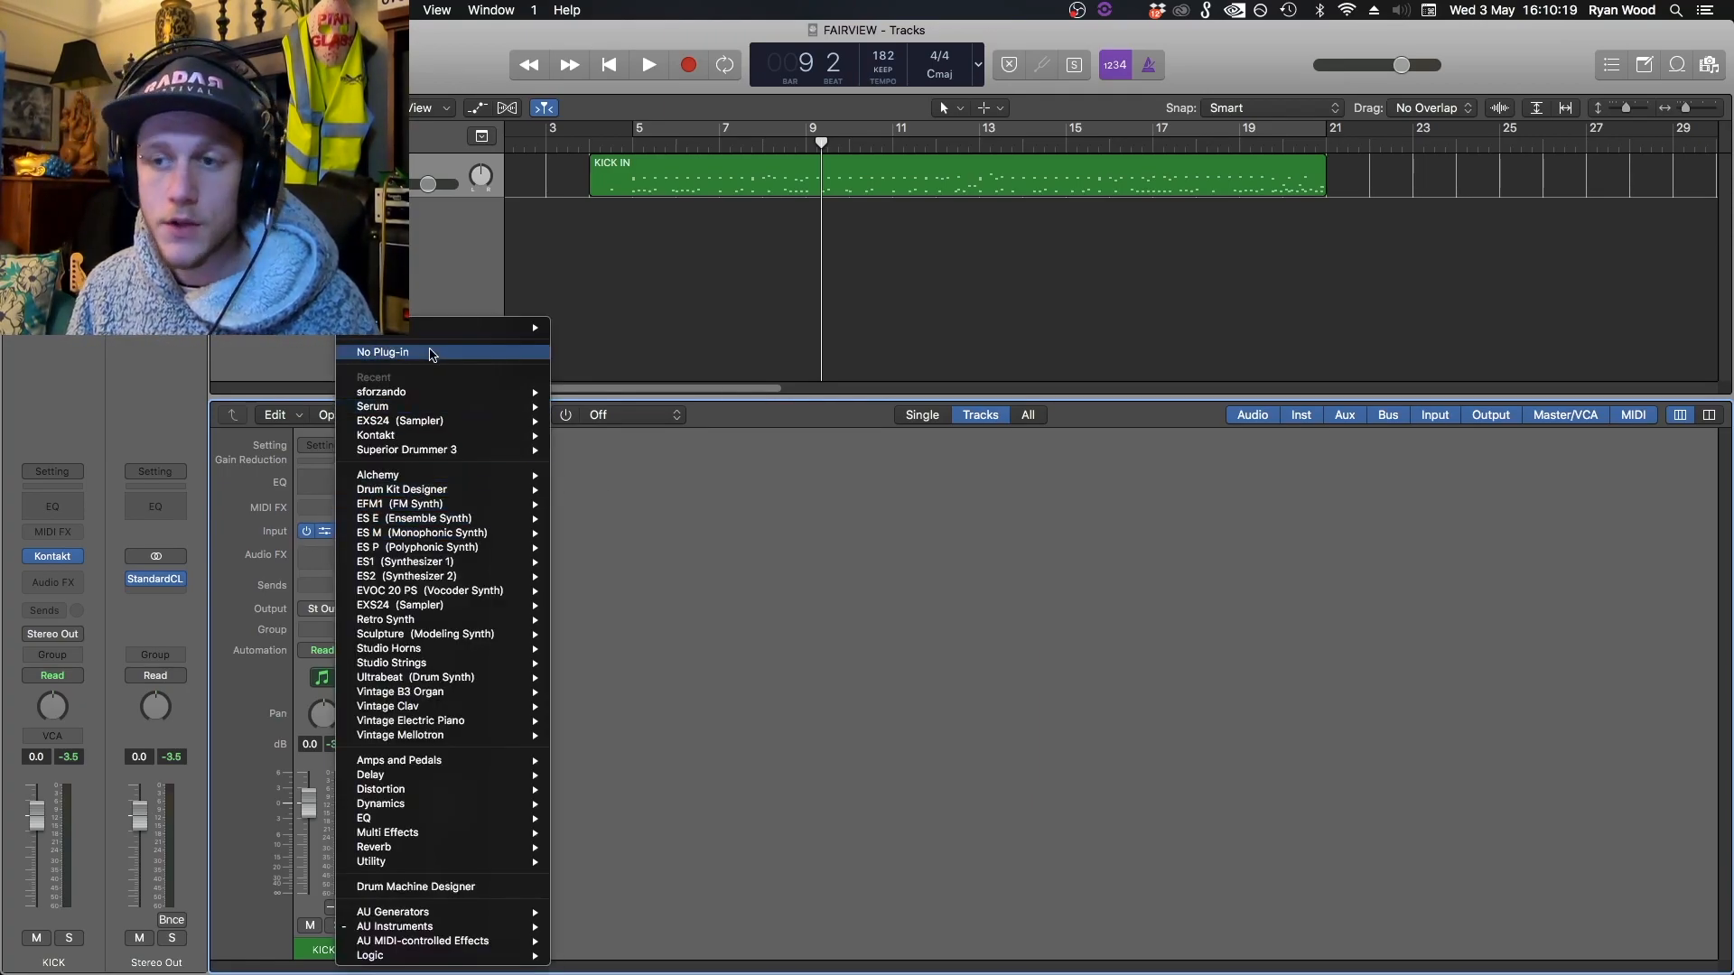
pyautogui.moveTo(535, 327)
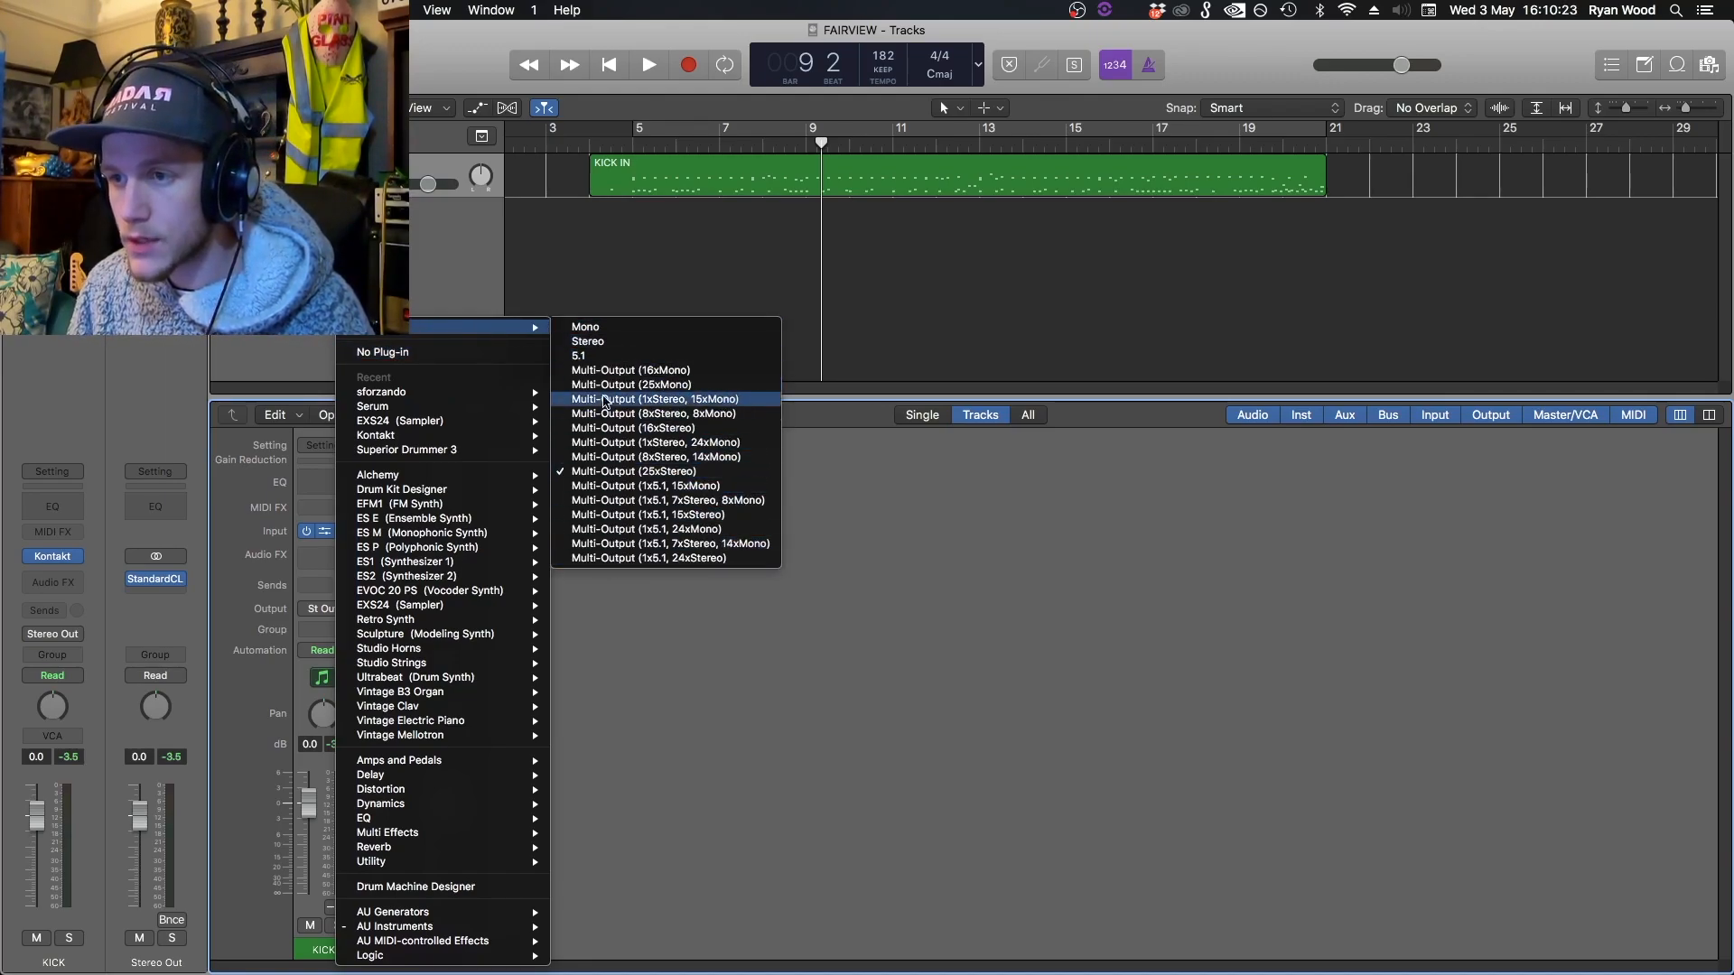
pyautogui.moveTo(654, 444)
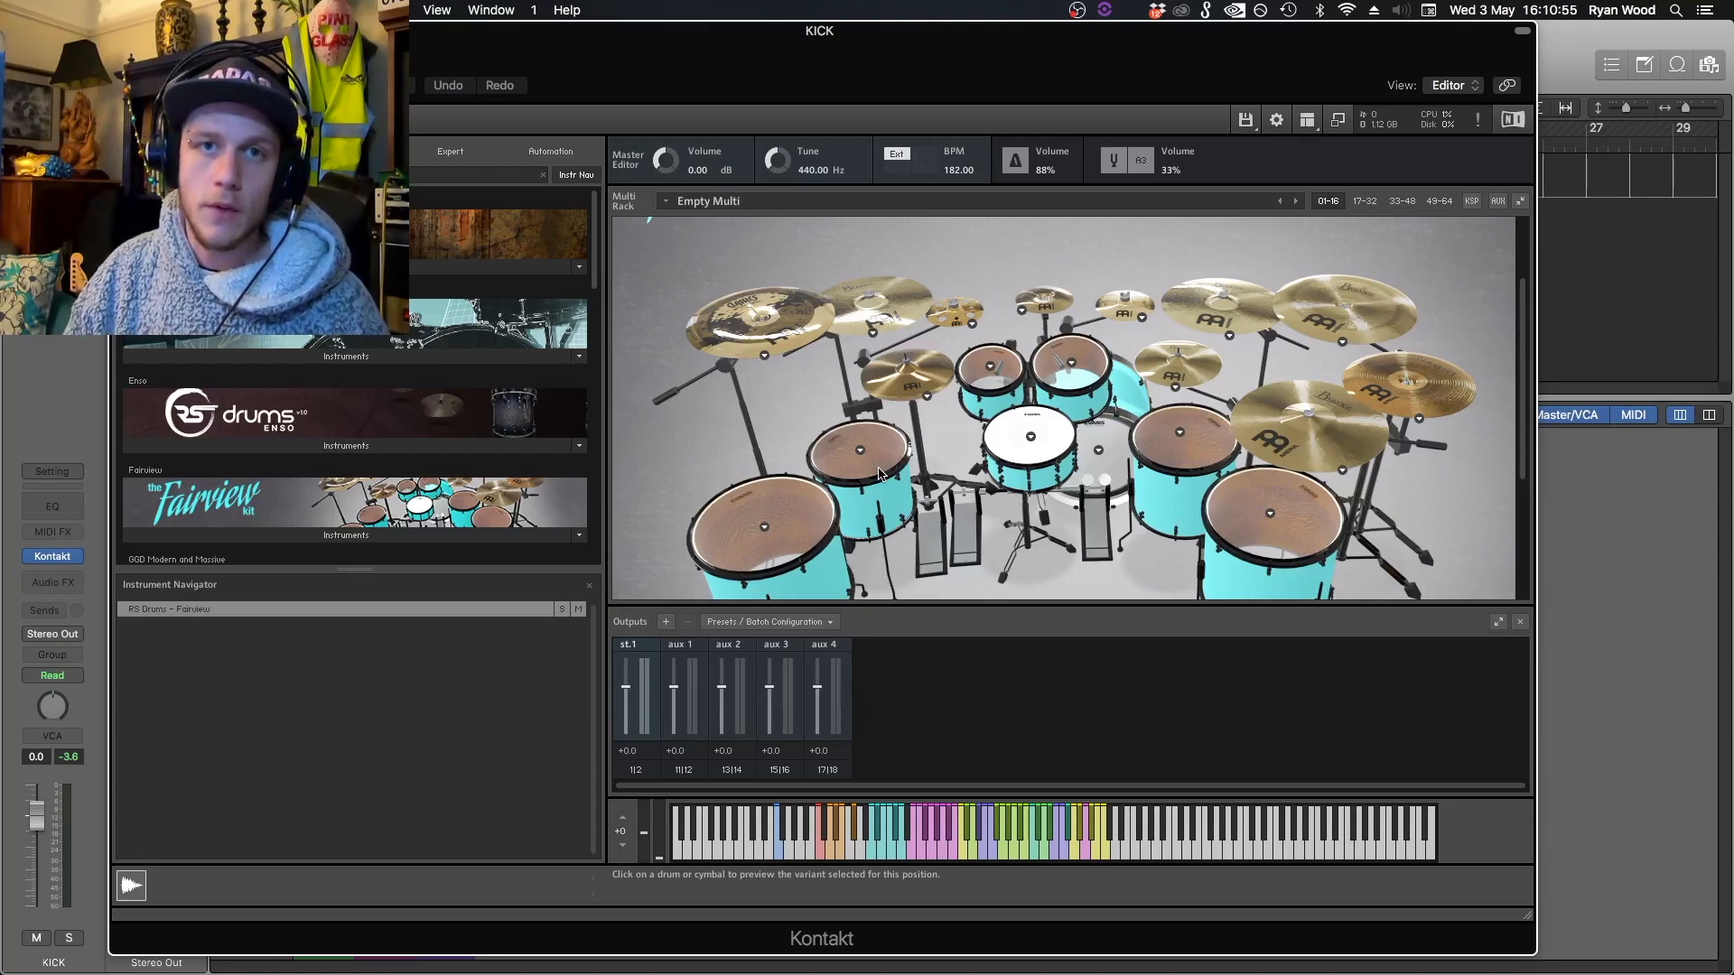
pyautogui.moveTo(1306, 120)
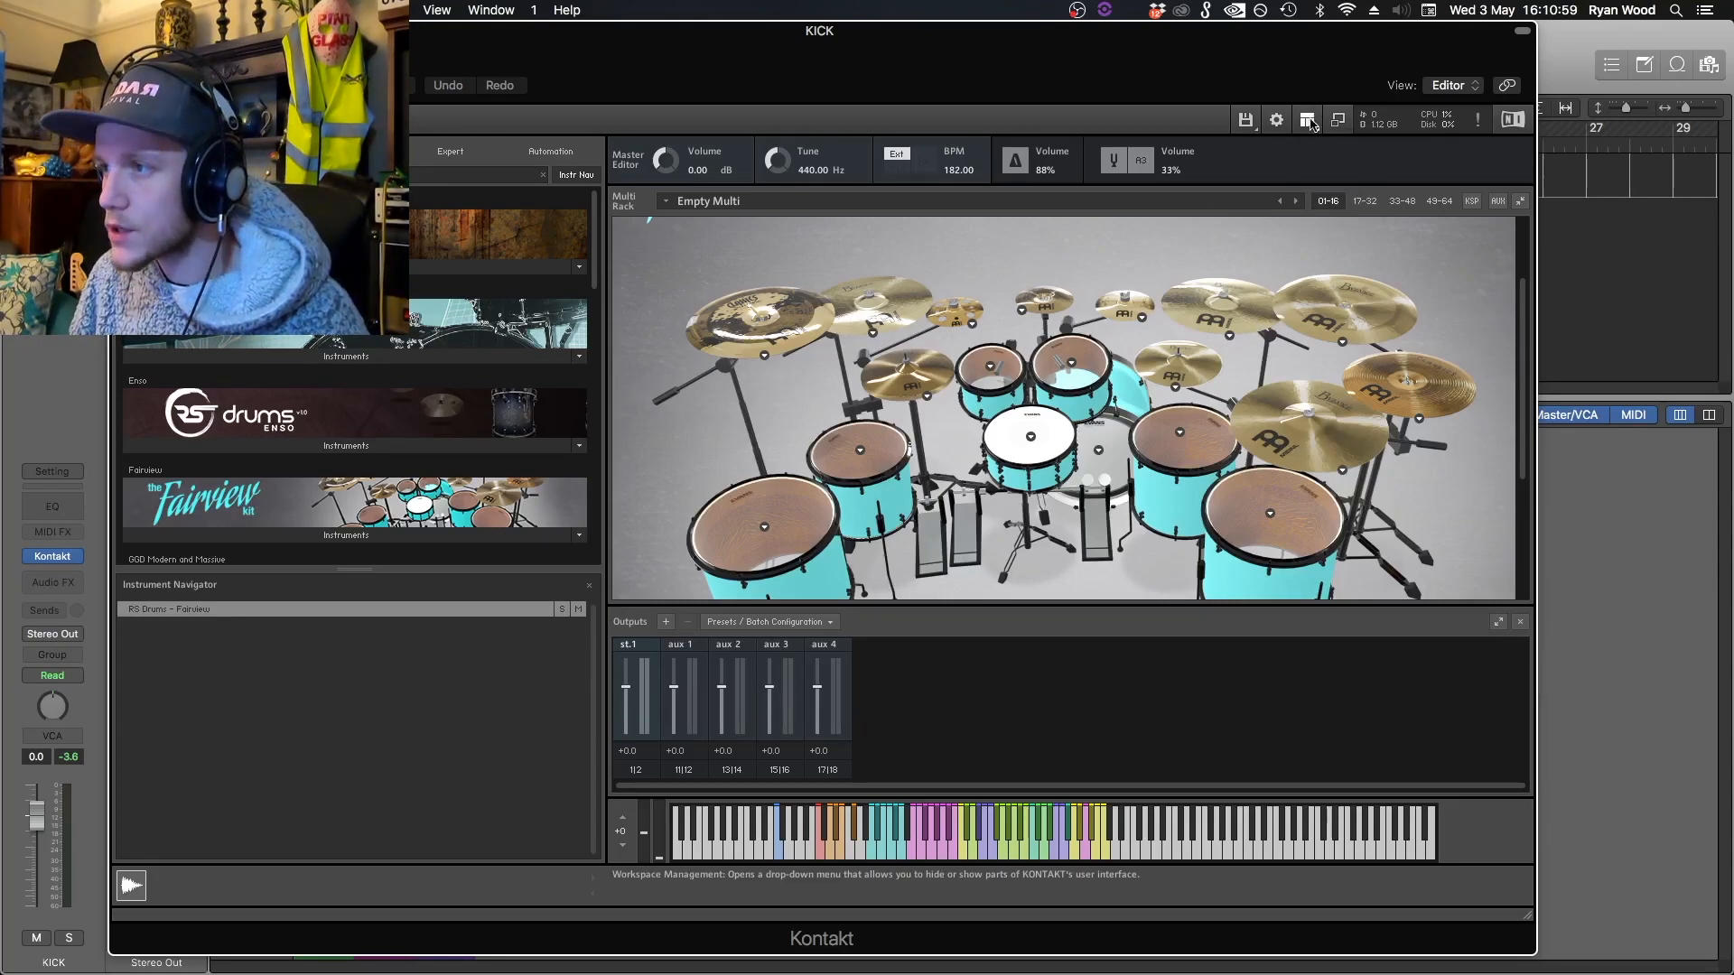
# Step: Enable Kontakt's Outputs section via the Workspace menu and reach the batch output configuration
pyautogui.click(1306, 119)
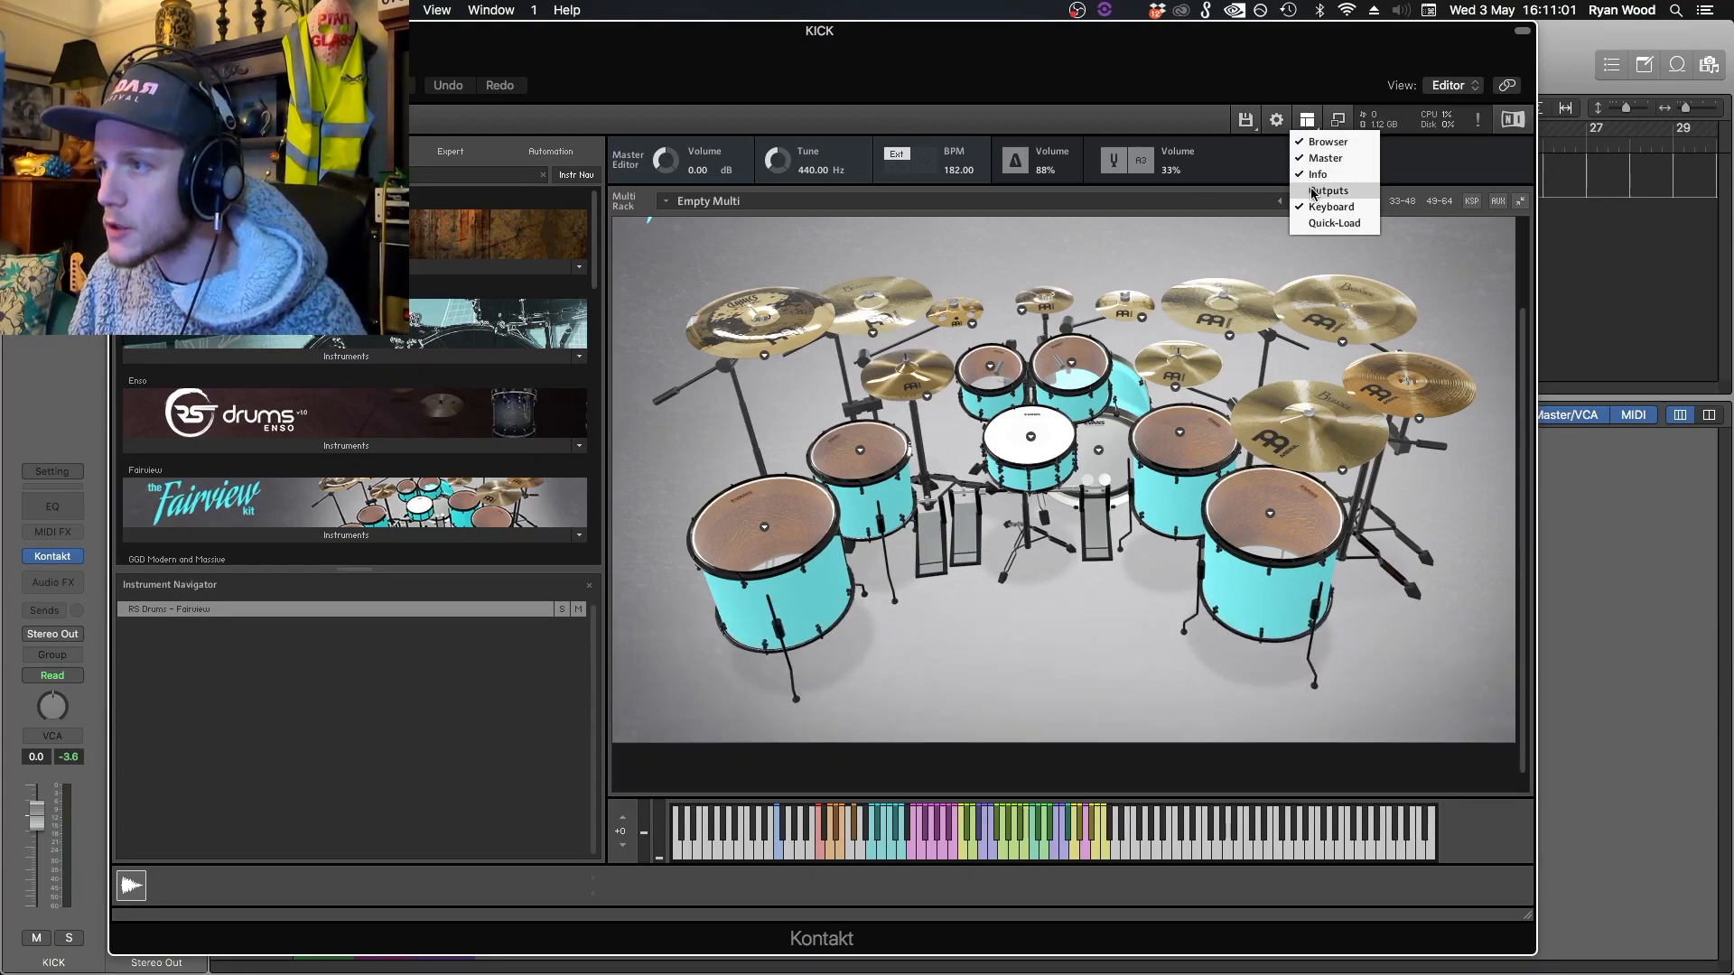
pyautogui.click(1326, 190)
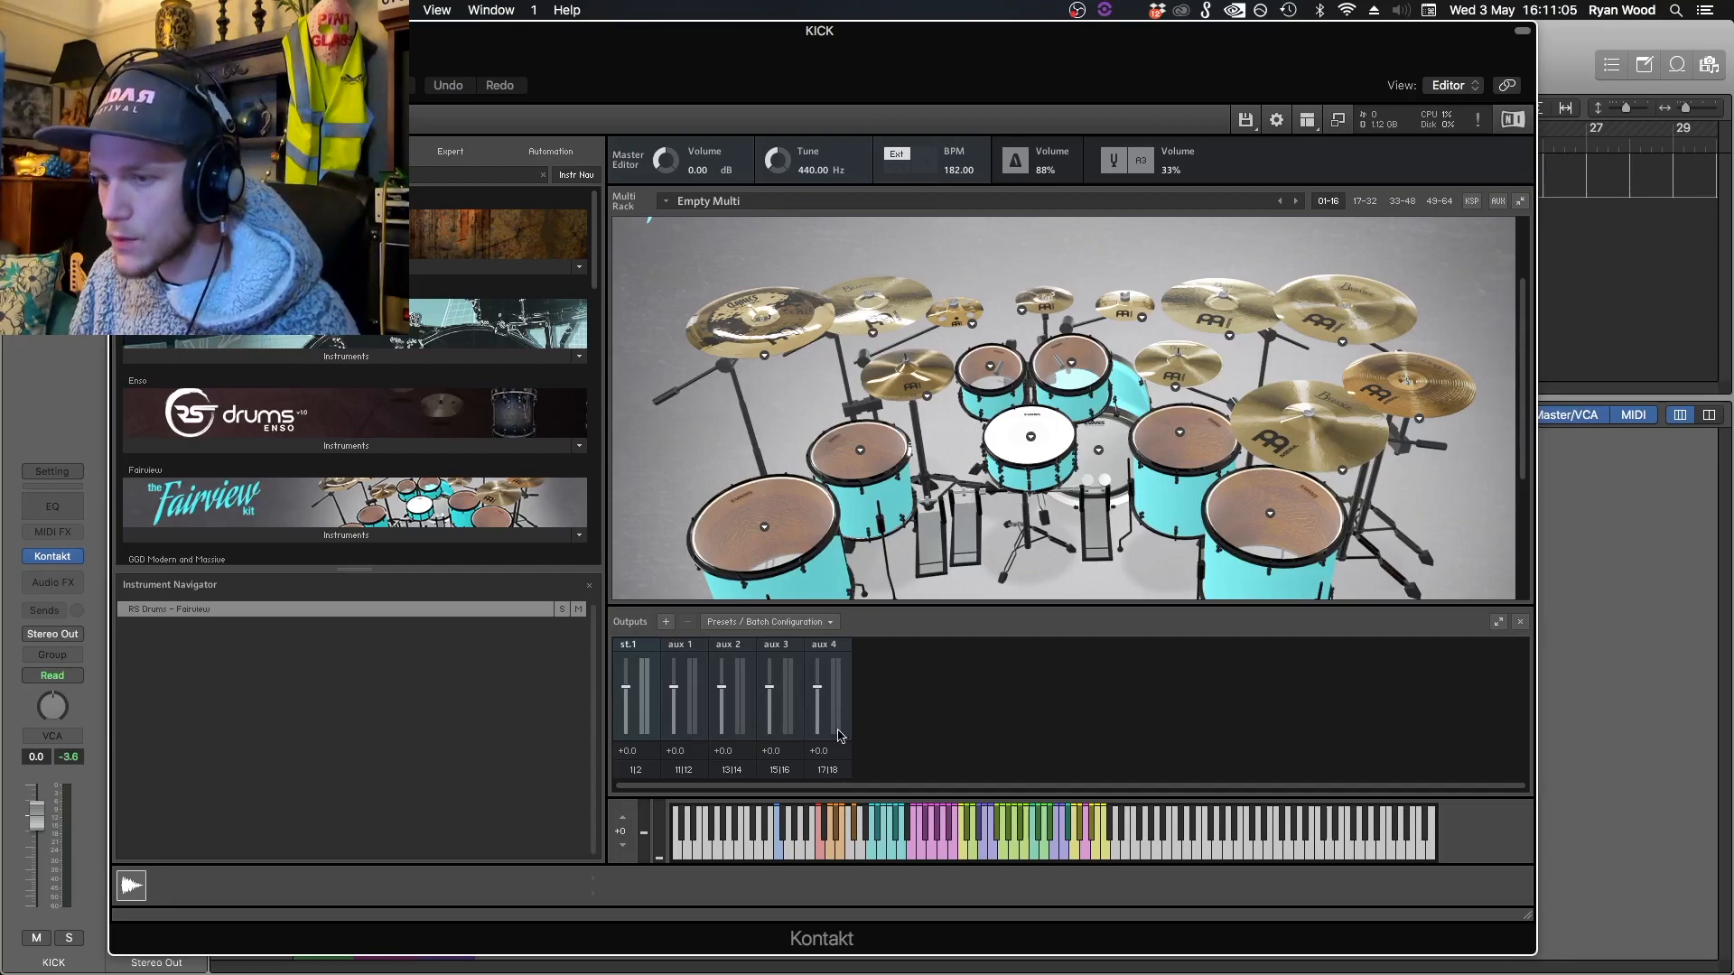
pyautogui.click(665, 622)
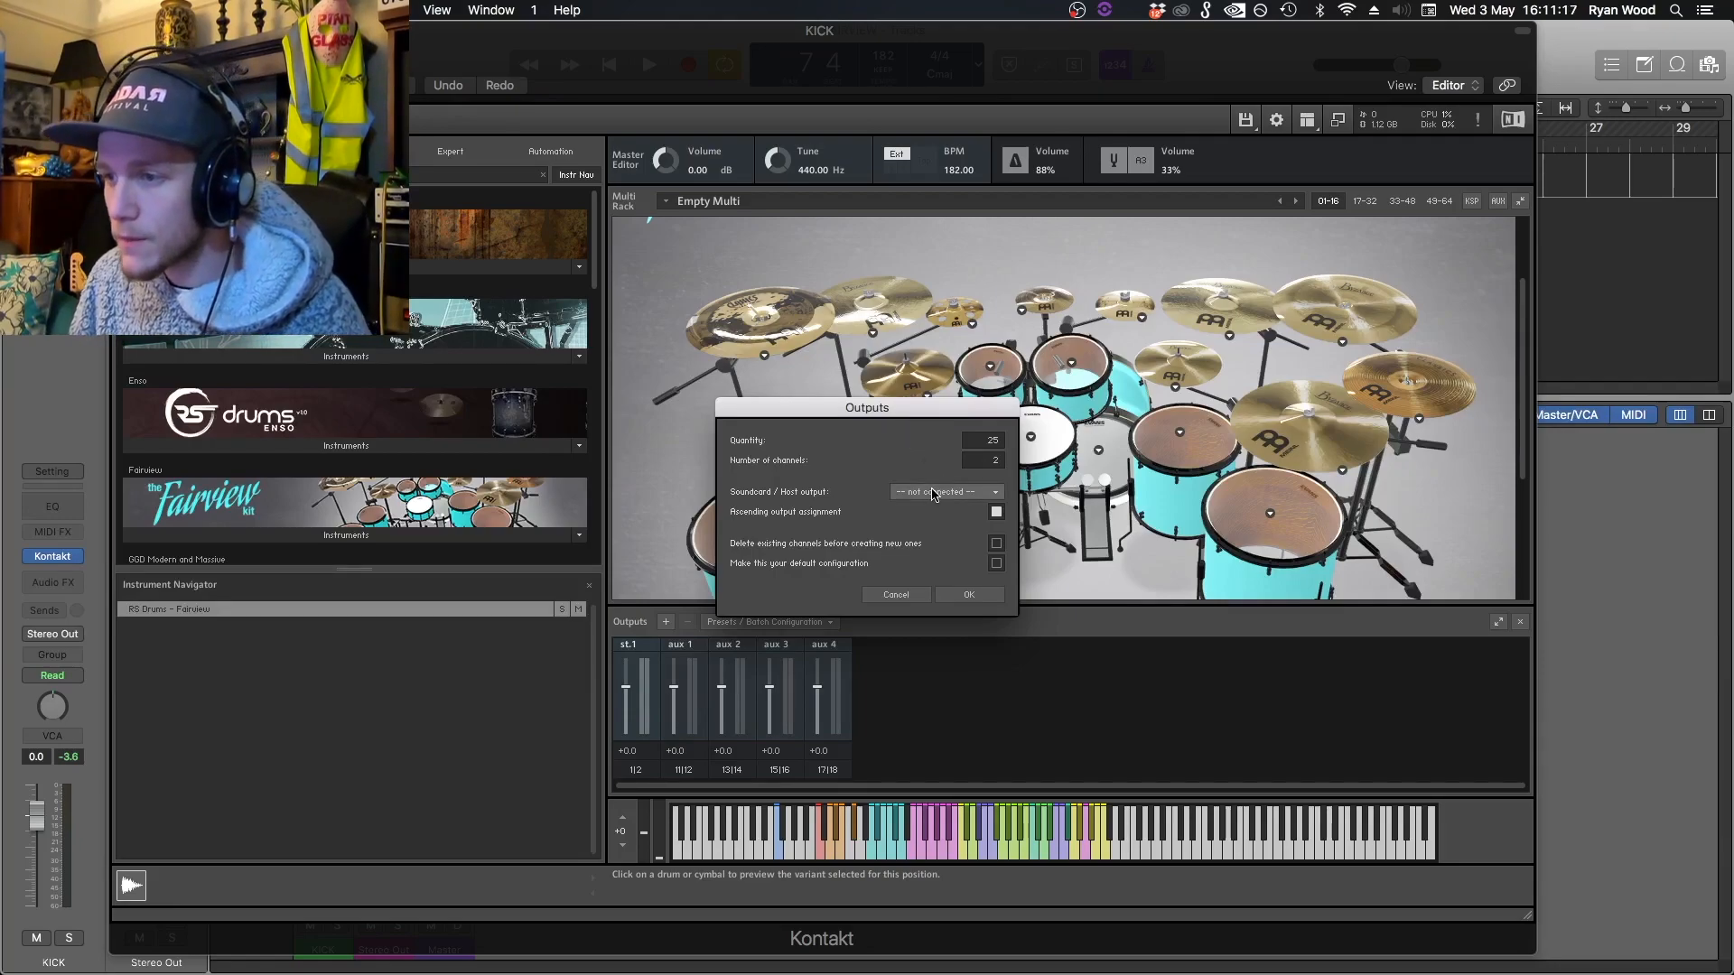
# Step: Create 25 stereo outputs starting at host output st.1, saved as default, and dismiss the notice
pyautogui.click(943, 492)
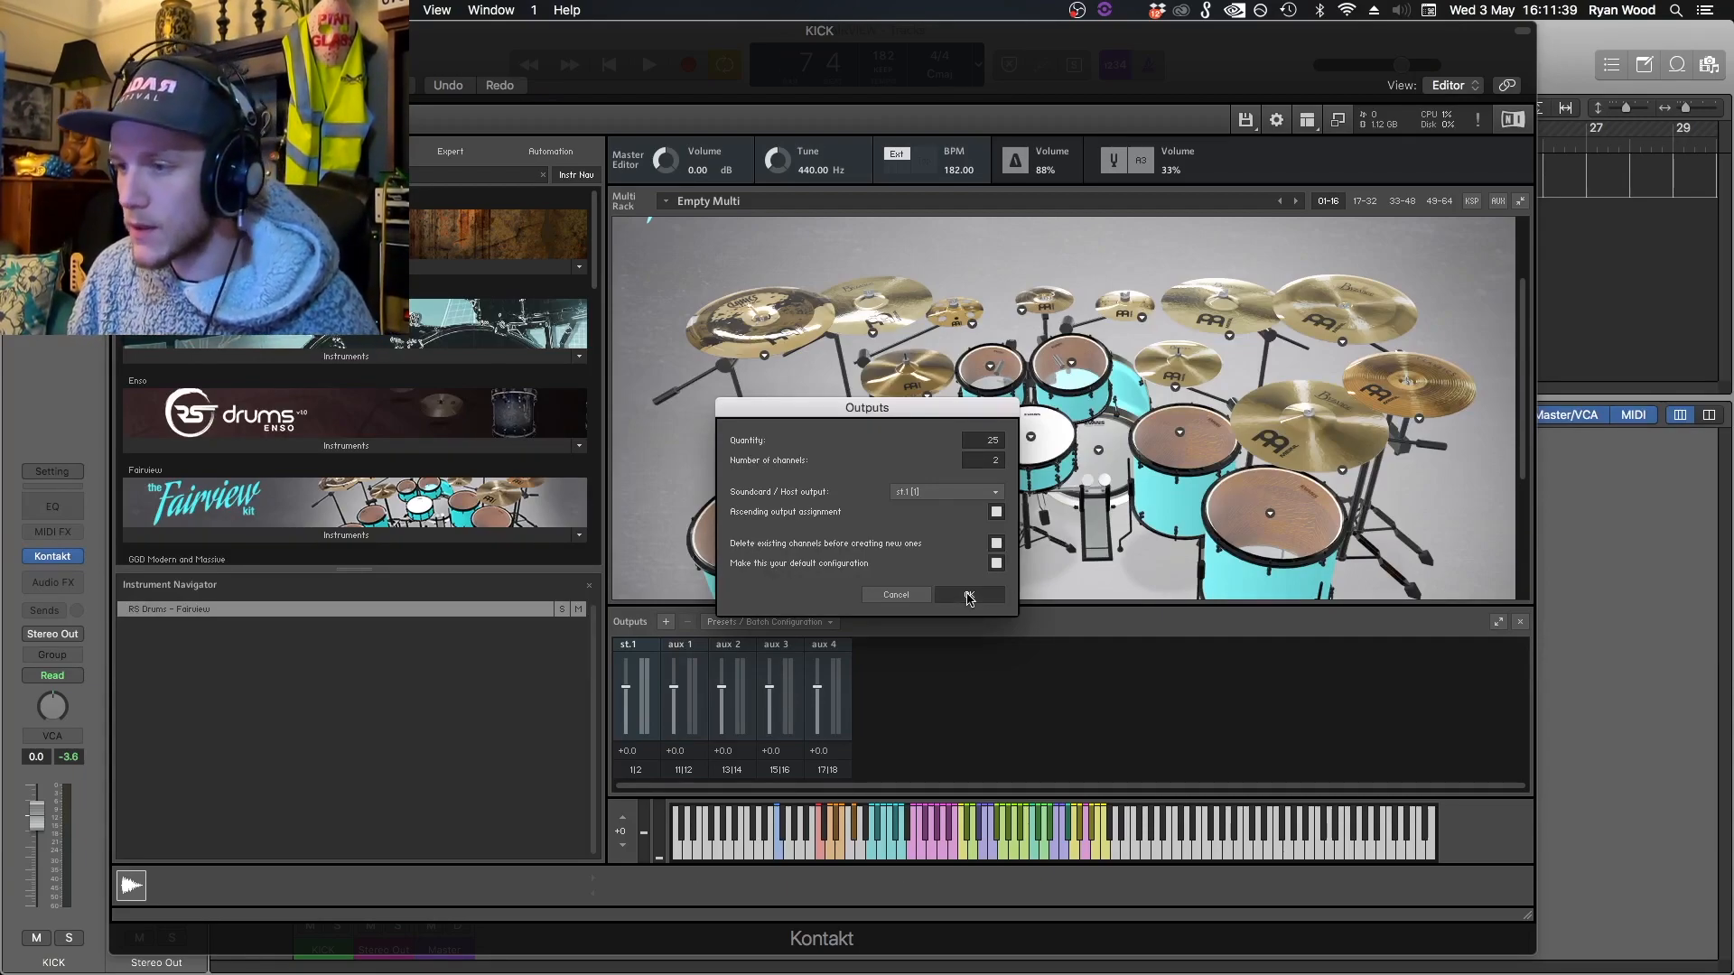
pyautogui.click(969, 595)
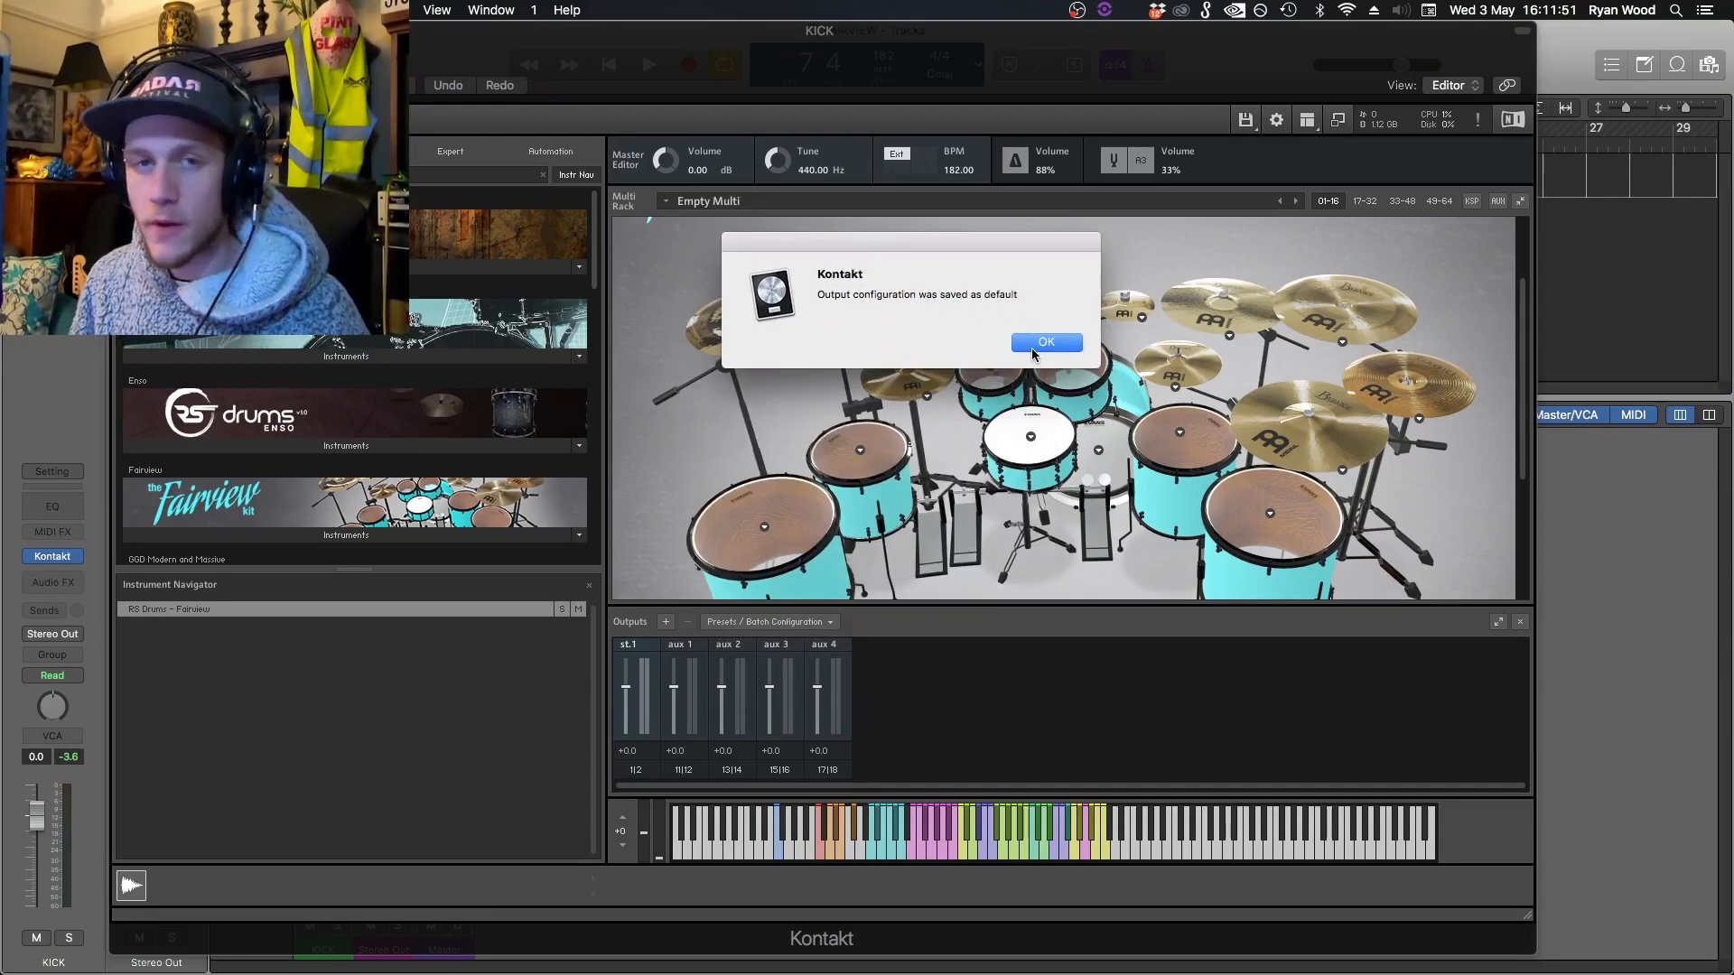
pyautogui.click(1046, 341)
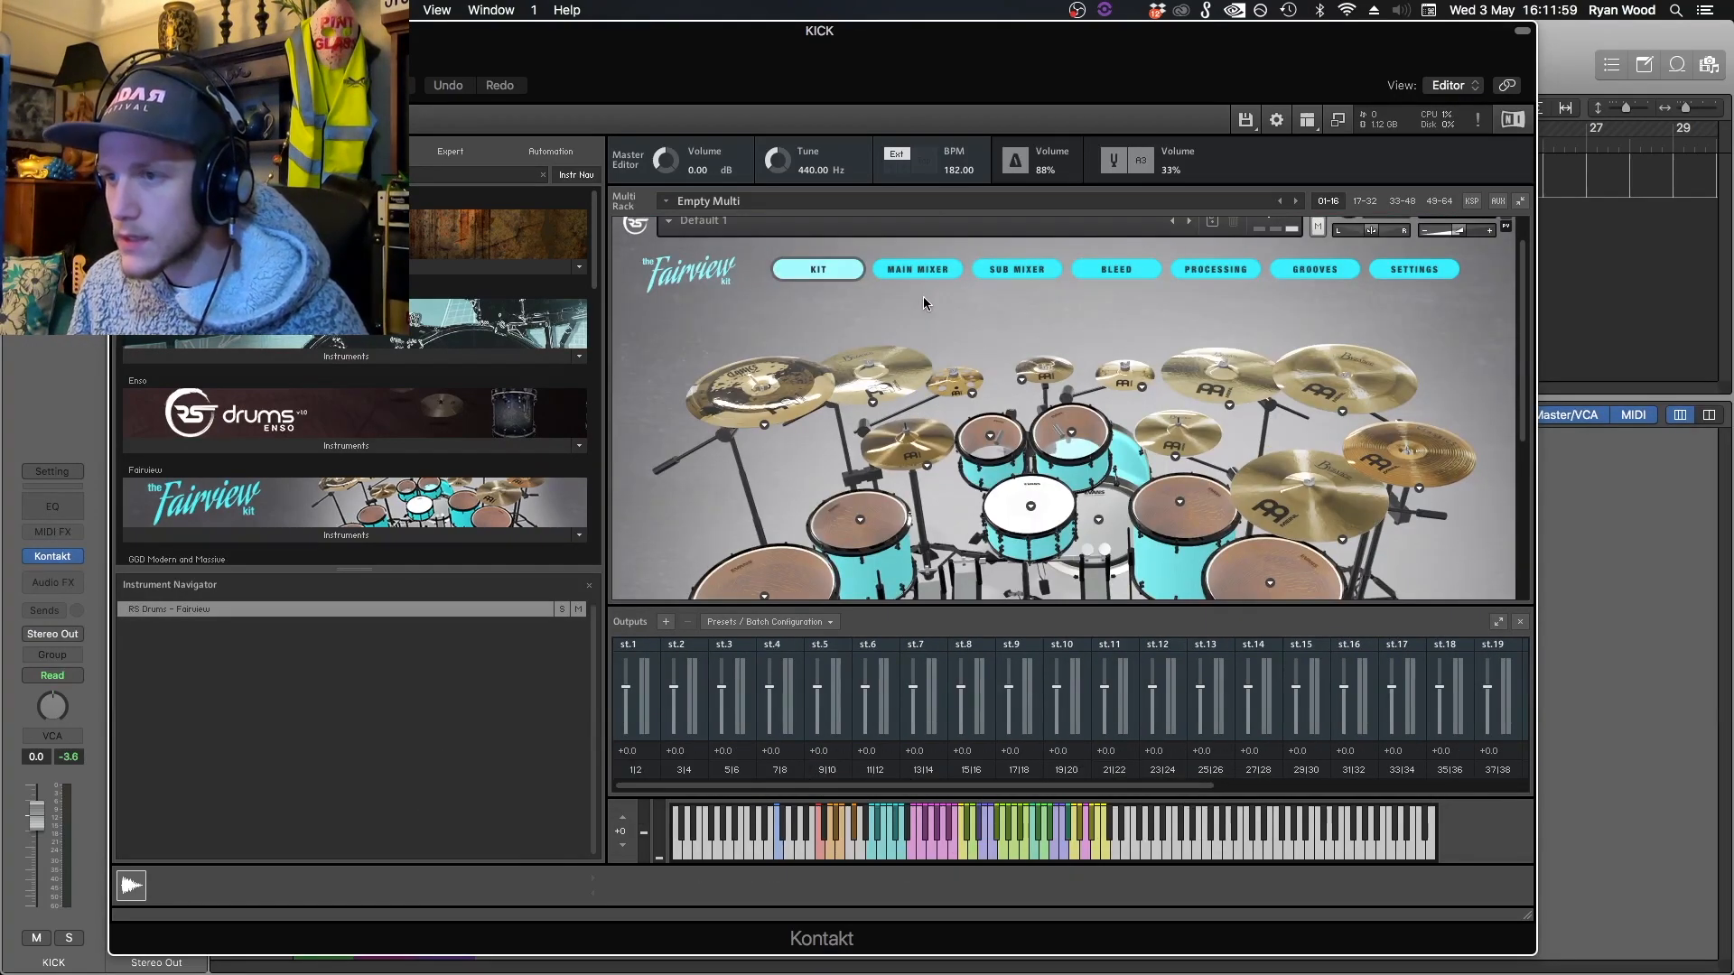
# Step: In Fairview's Main Mixer, assign drum channels their own outputs, e.g. st.4 and a separate one for Close Rooms
pyautogui.click(916, 269)
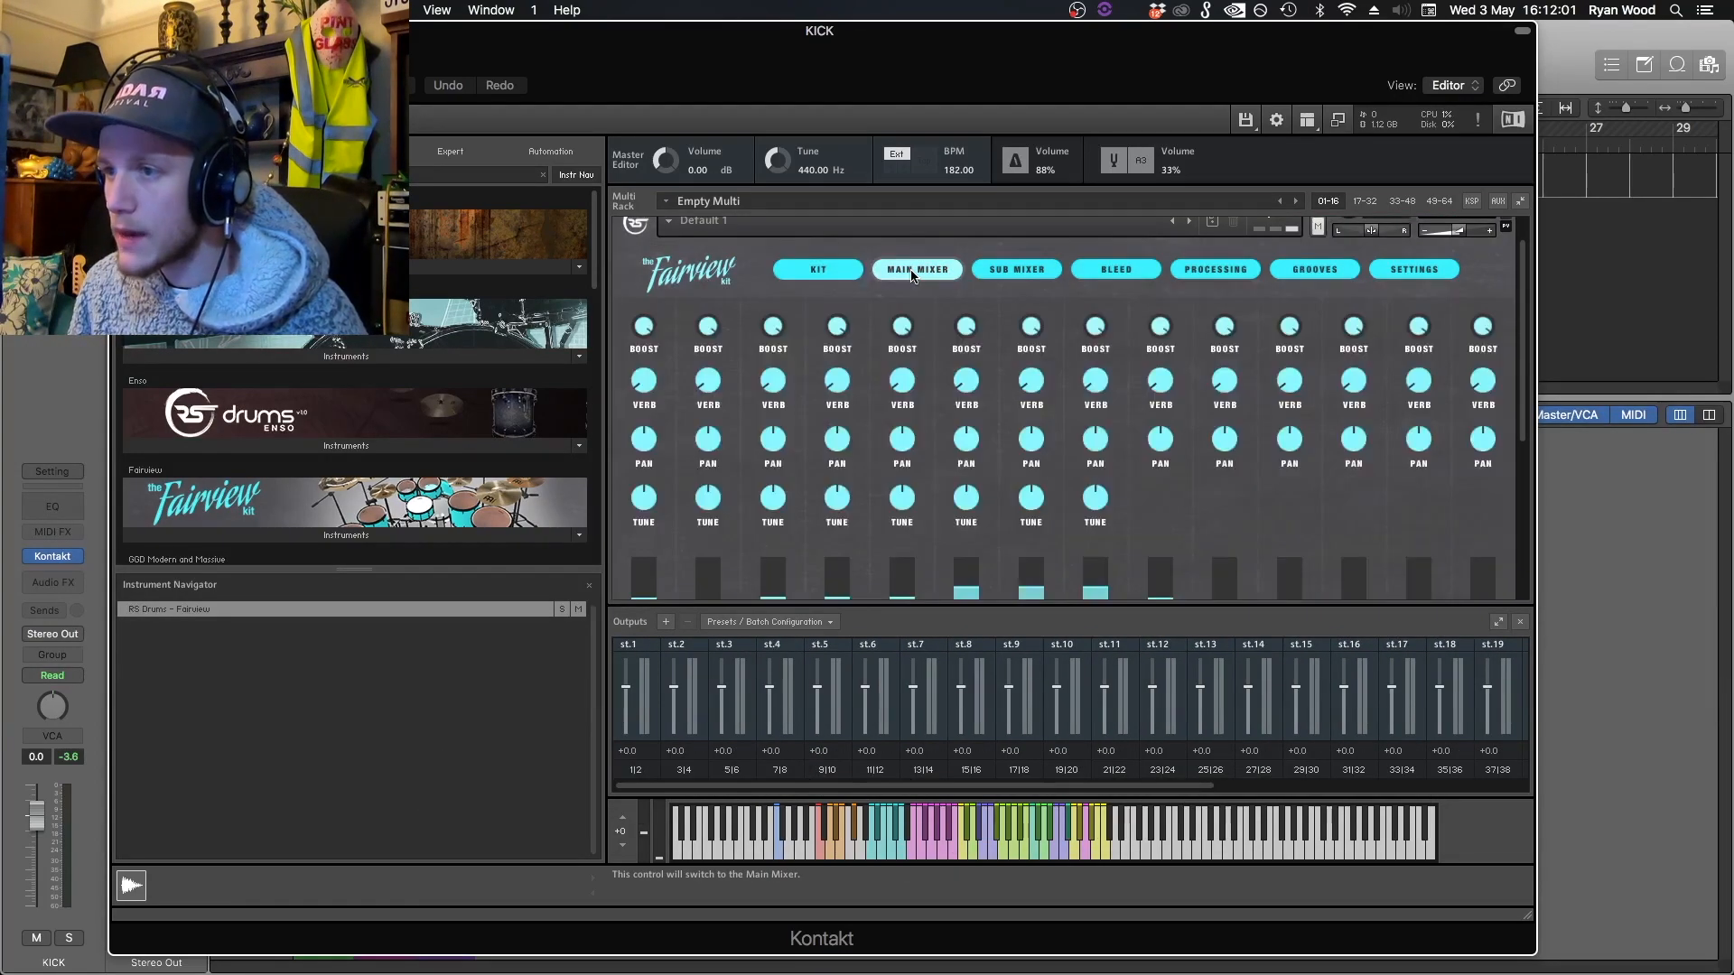
pyautogui.click(916, 269)
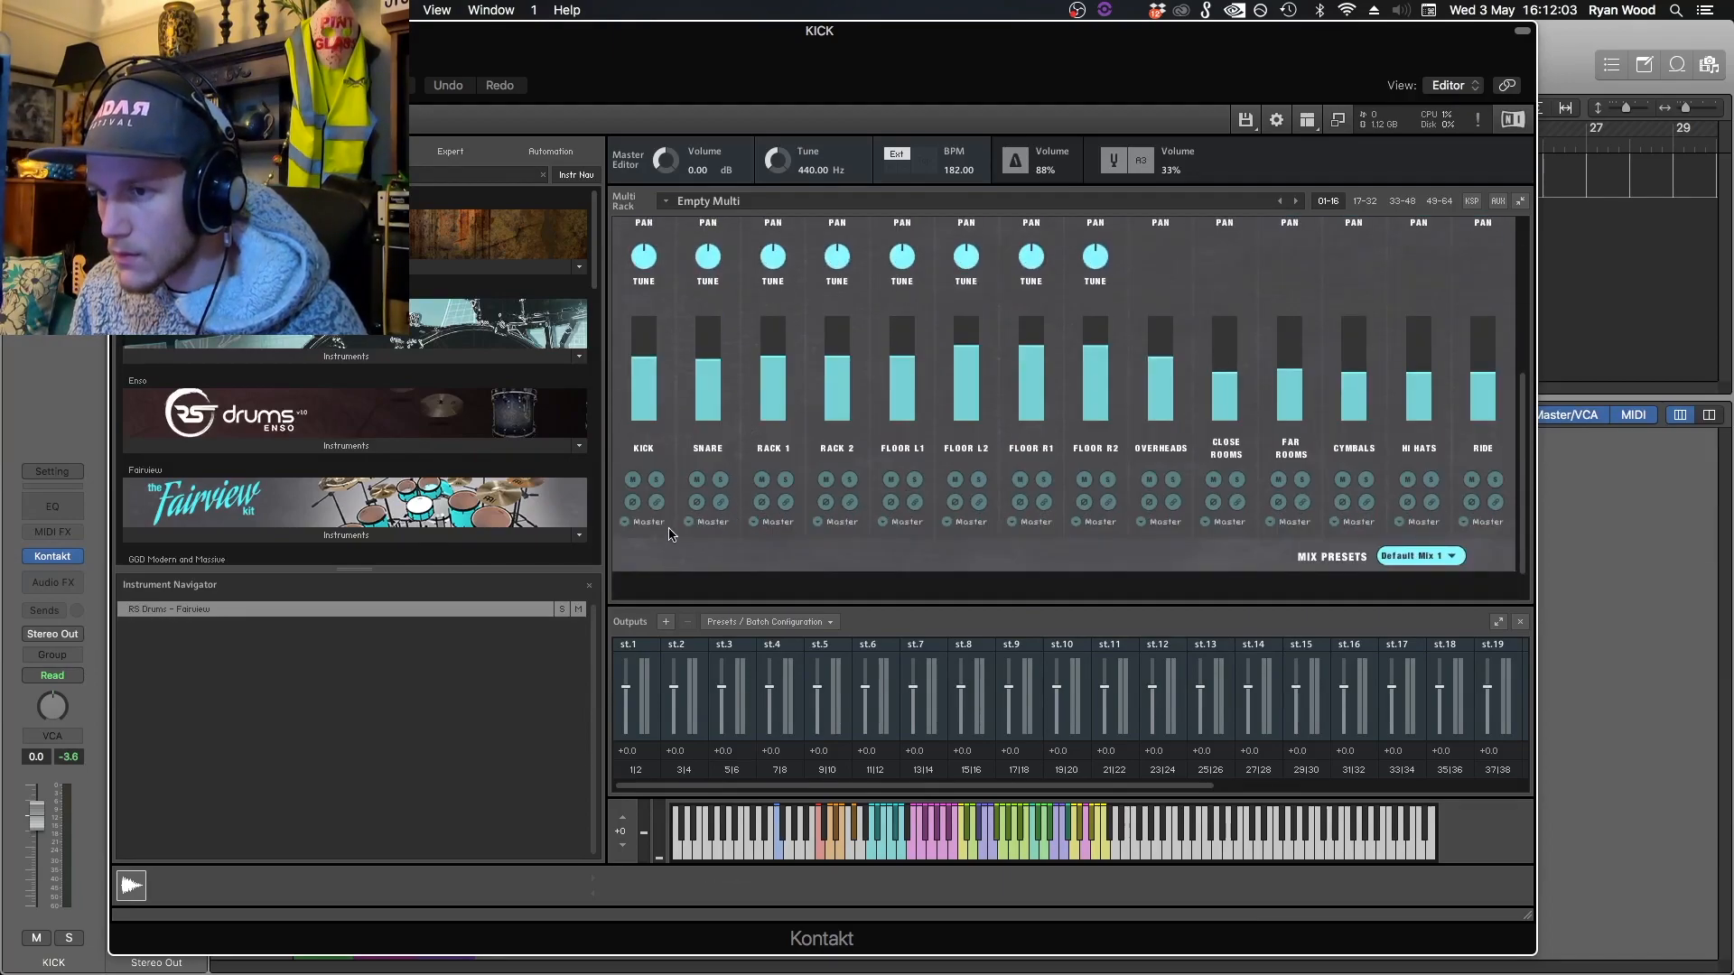
pyautogui.moveTo(638, 573)
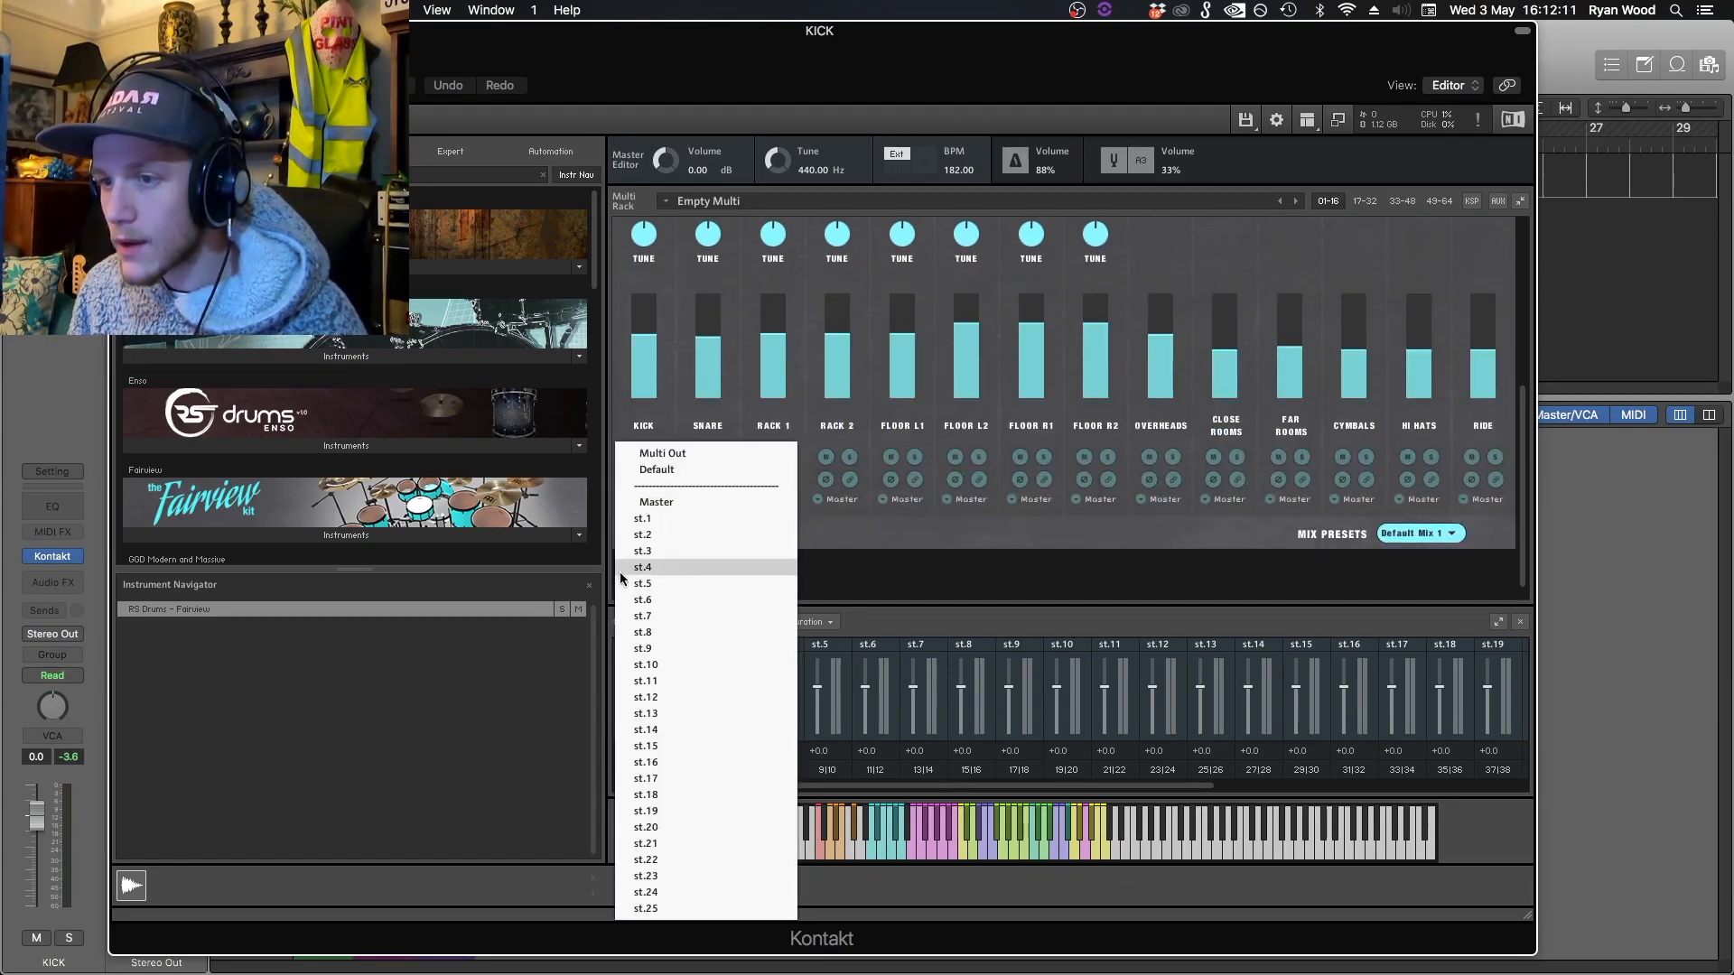
pyautogui.click(654, 500)
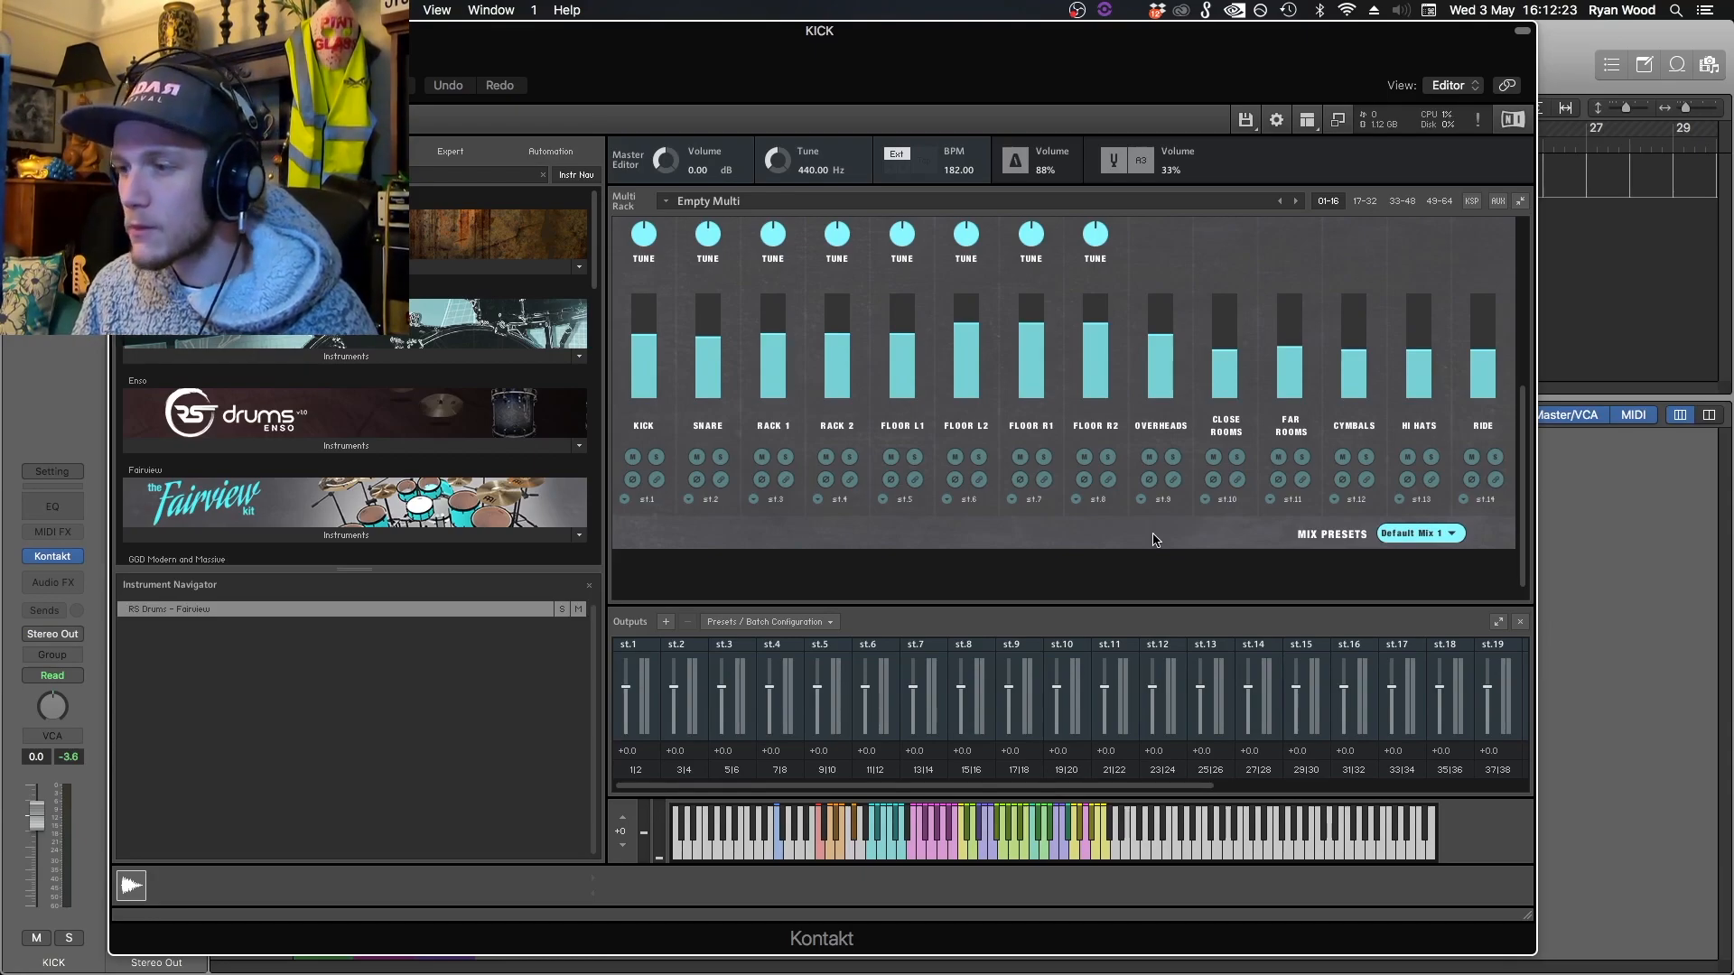
pyautogui.moveTo(1366, 488)
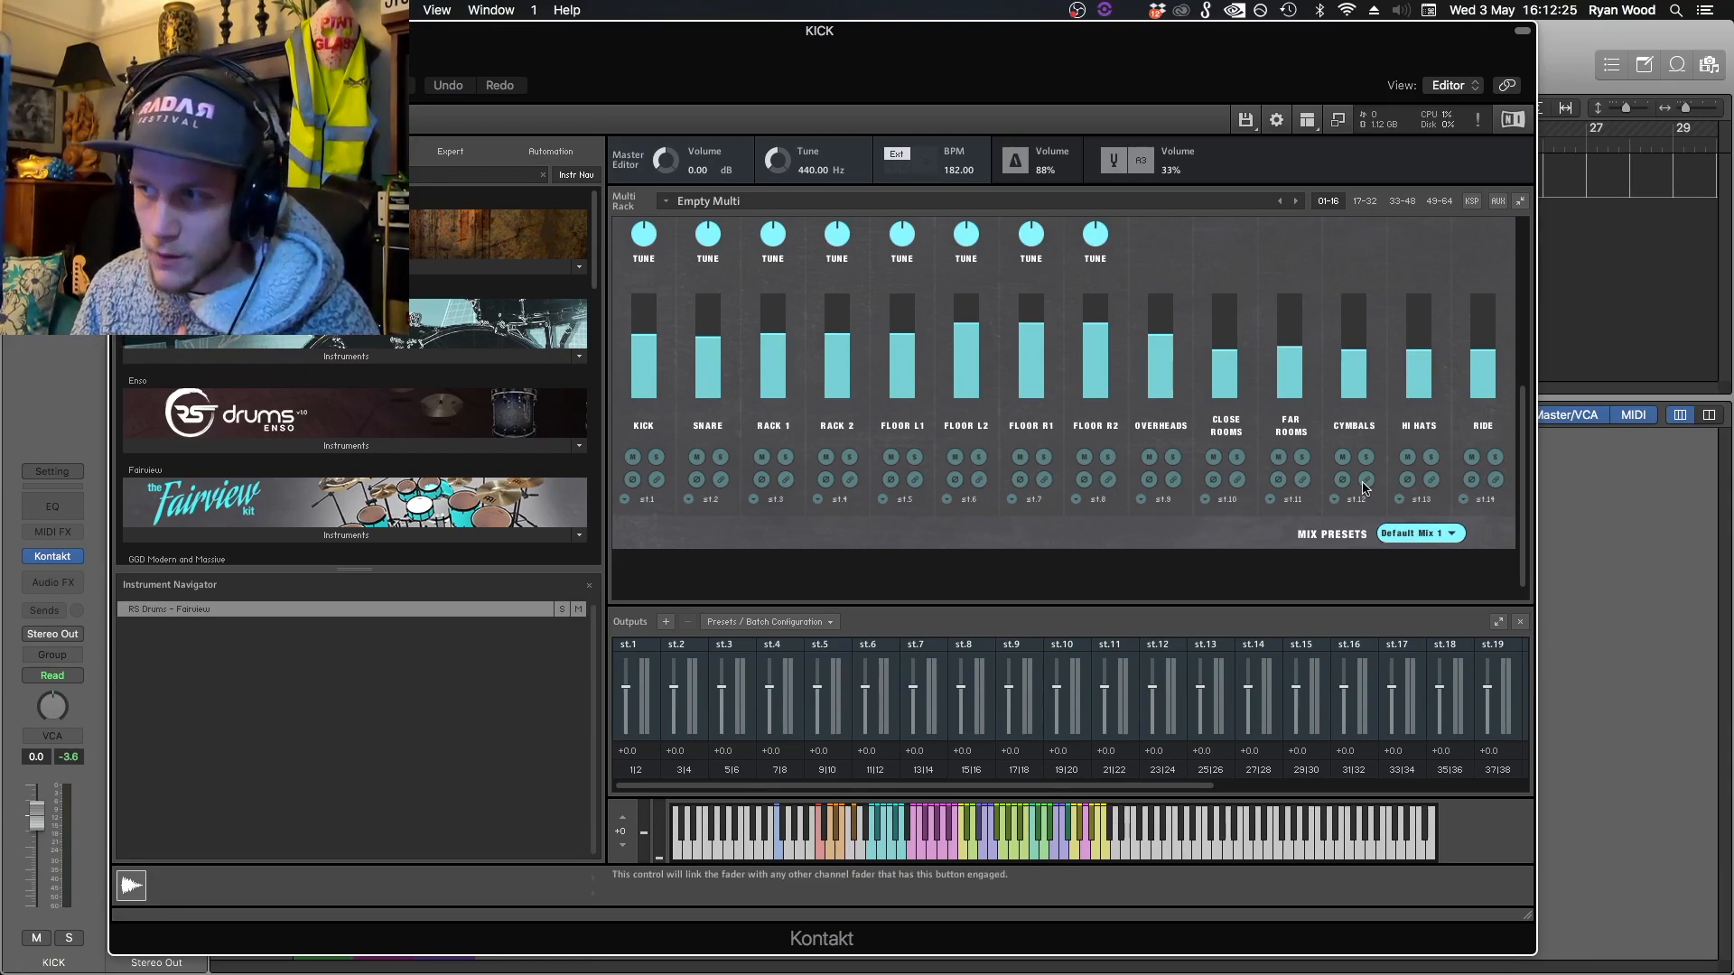
pyautogui.moveTo(1105, 461)
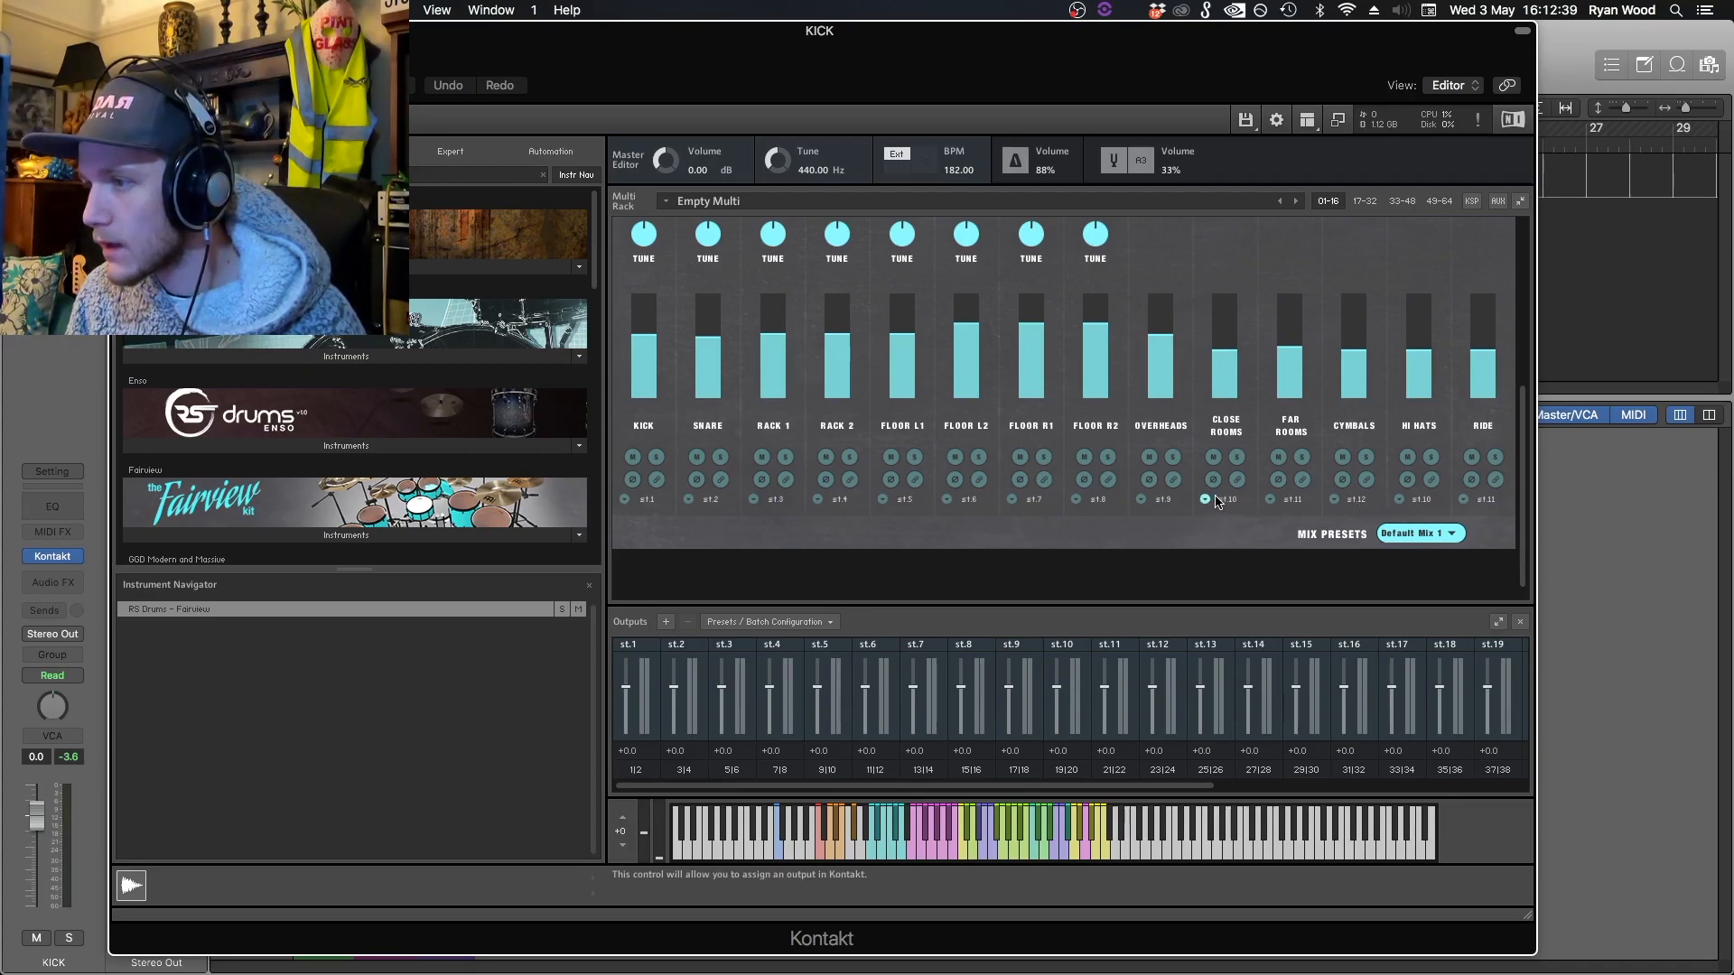
pyautogui.click(1207, 499)
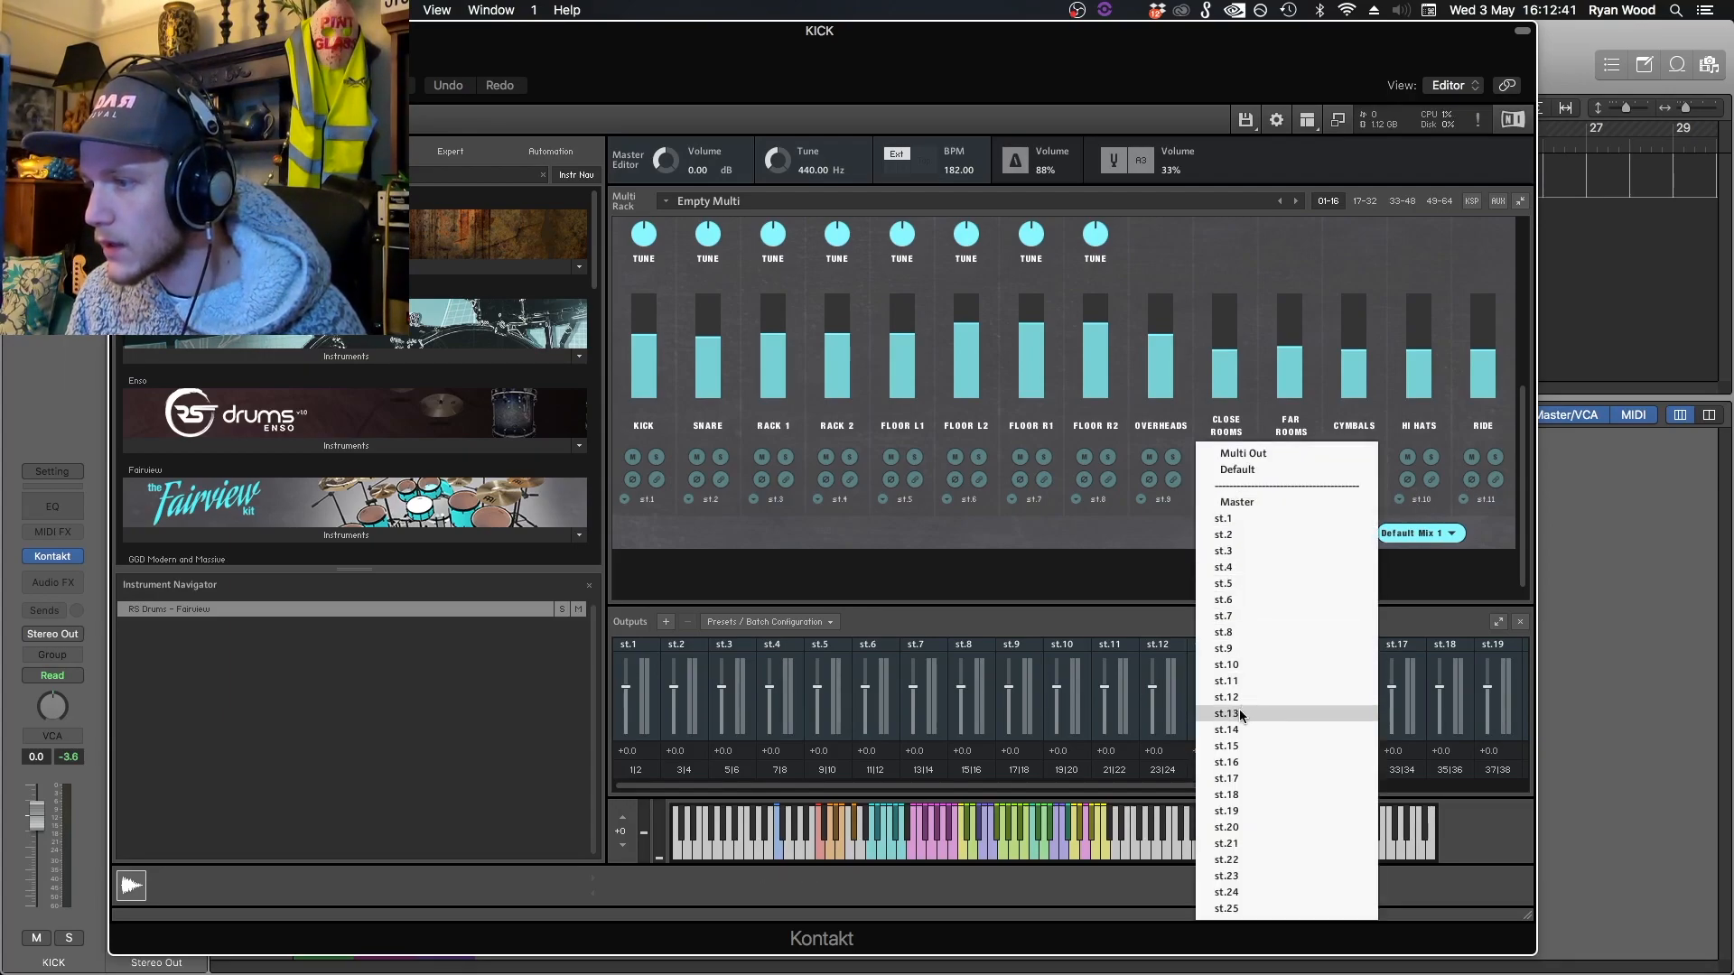
pyautogui.click(1225, 713)
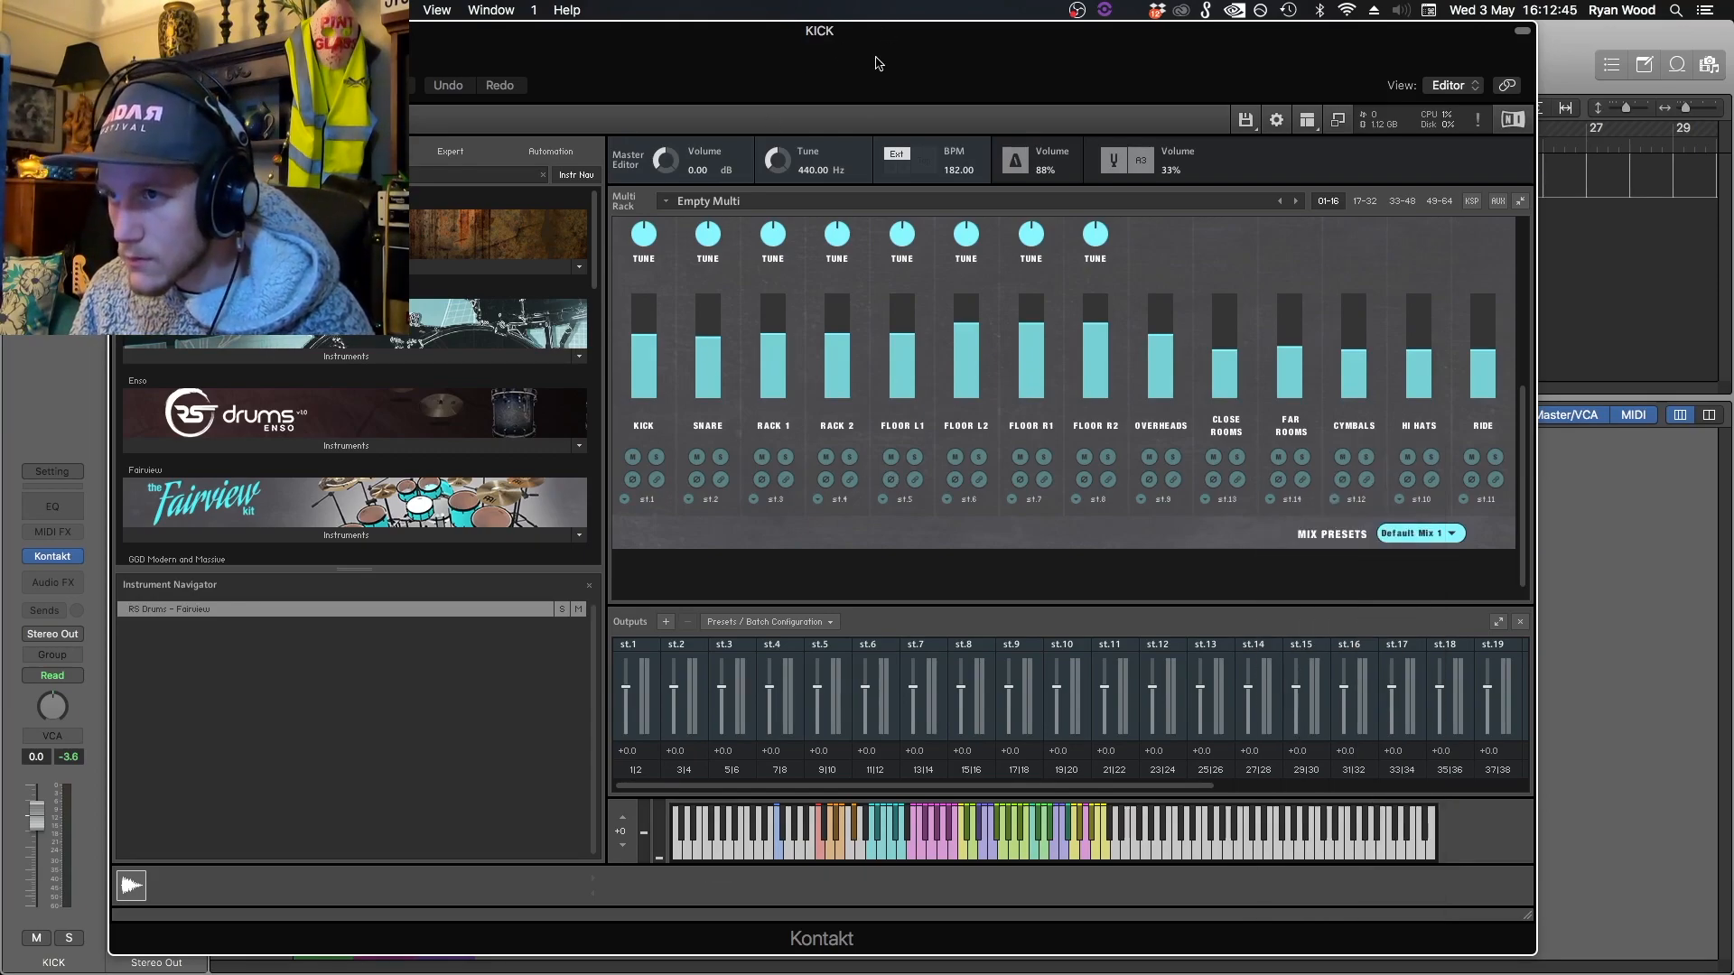
pyautogui.moveTo(1492, 757)
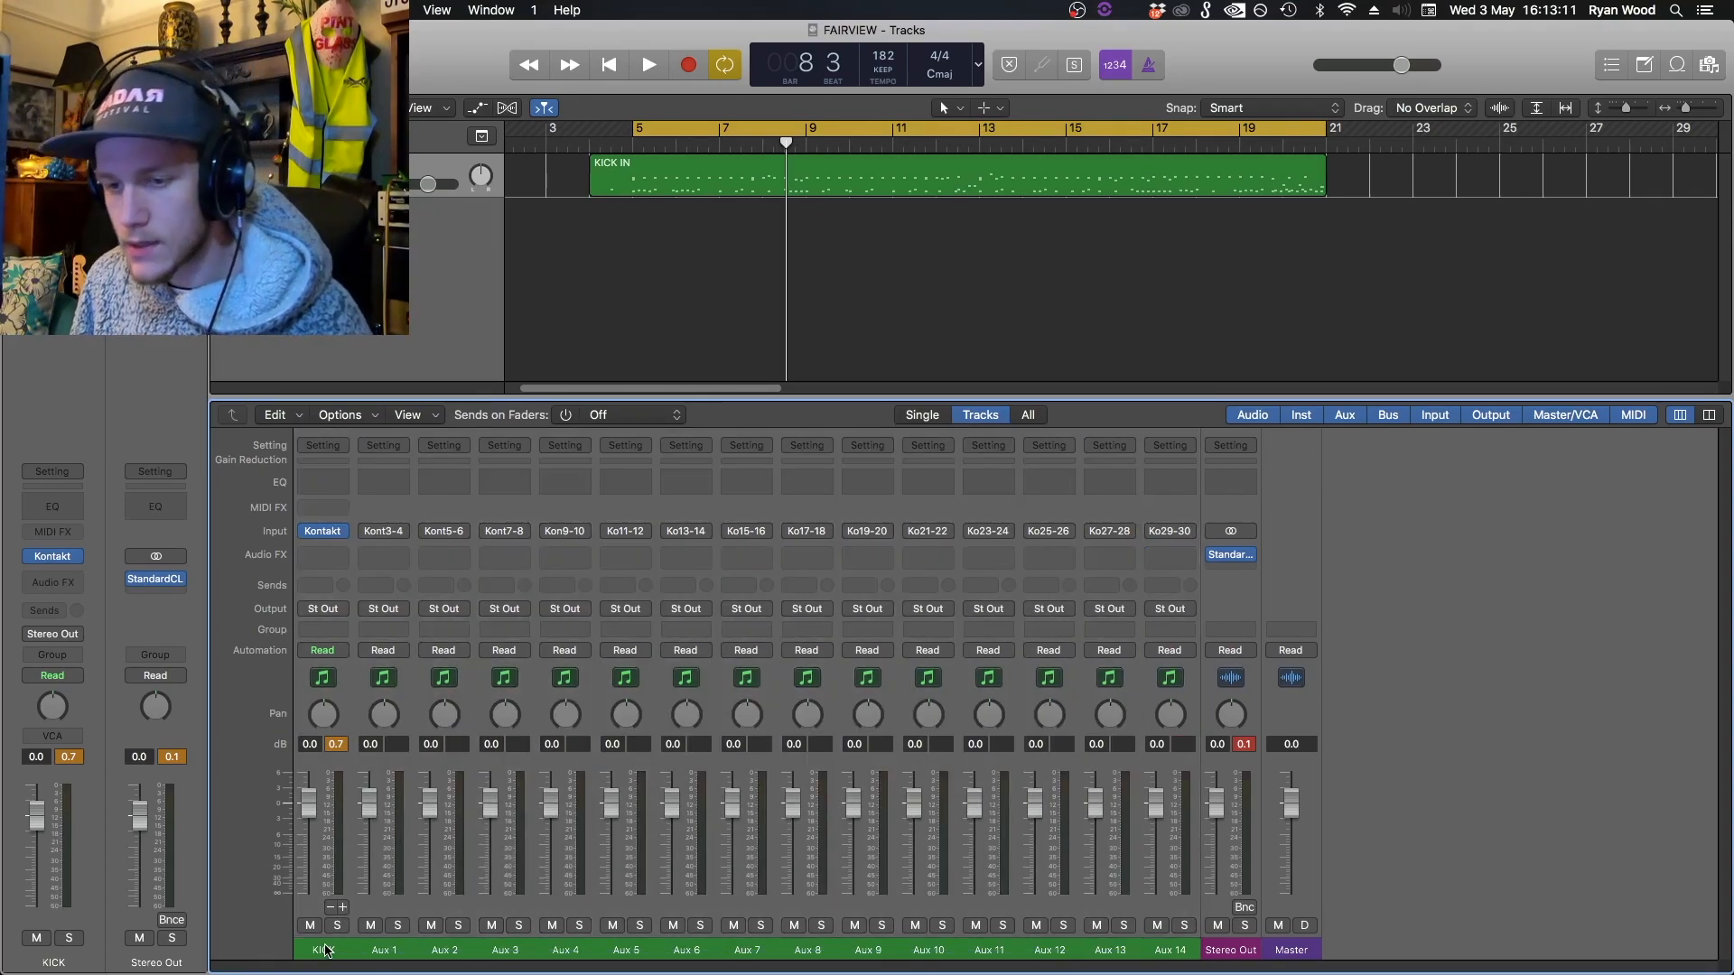
# Step: Rename aux channels with drum names ending with RM FAR, then solo CYMBALS during playback to check routing
pyautogui.click(383, 948)
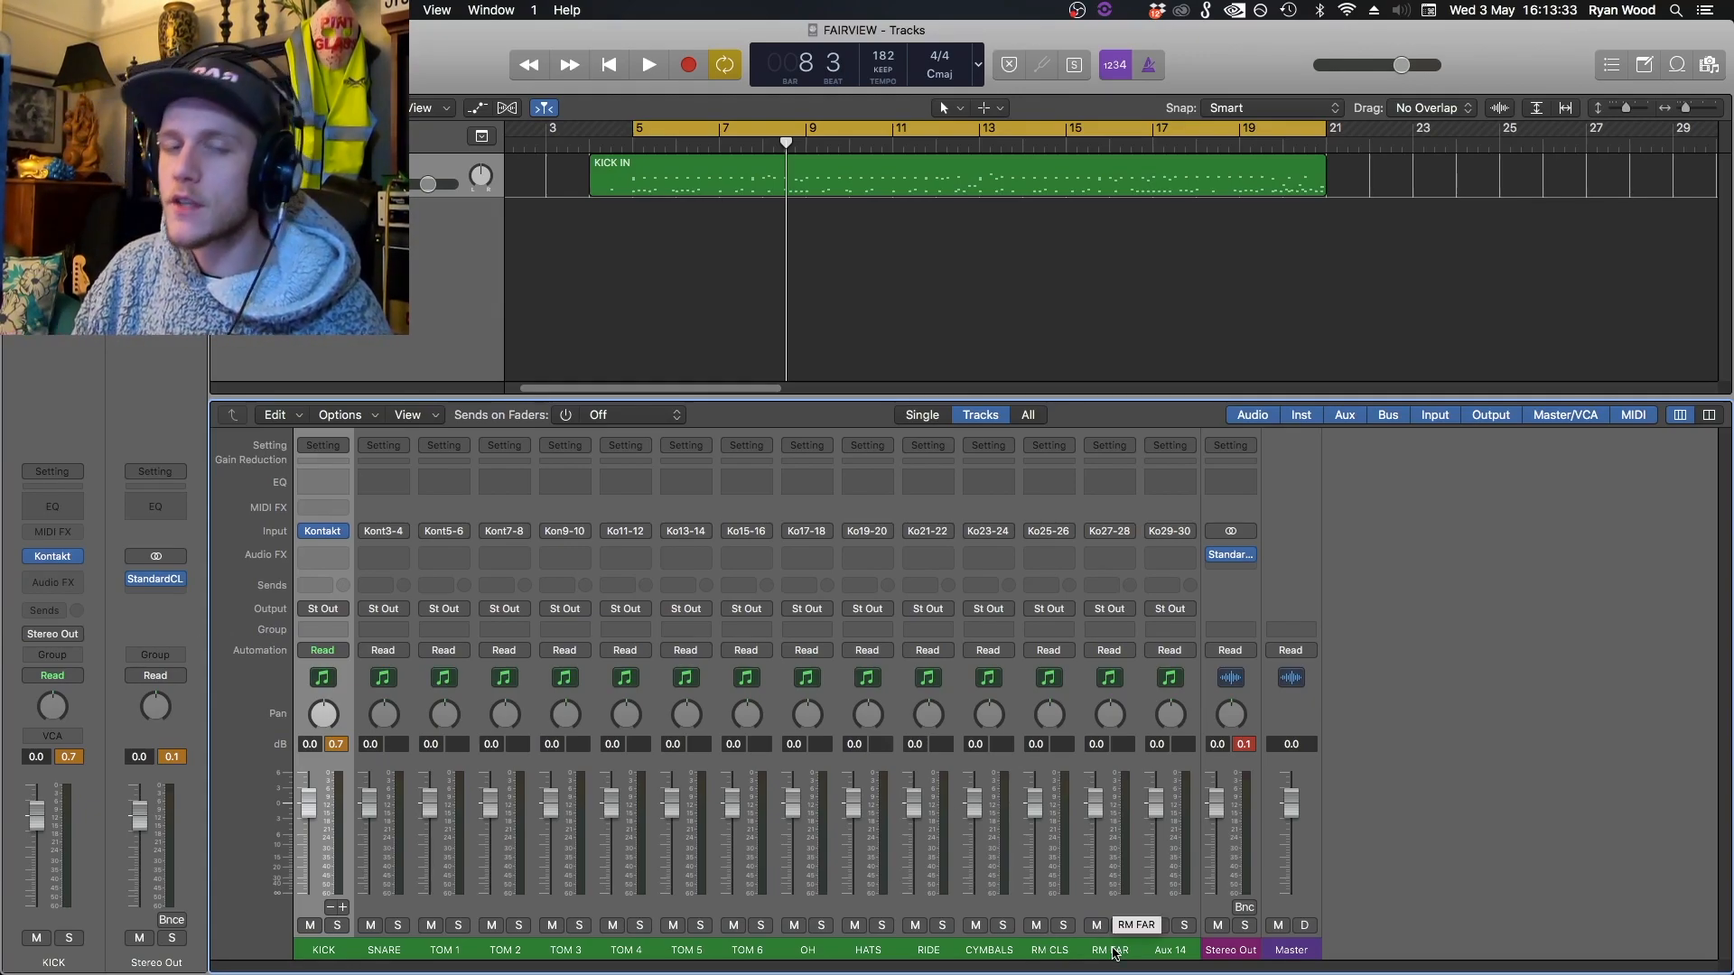
pyautogui.click(649, 65)
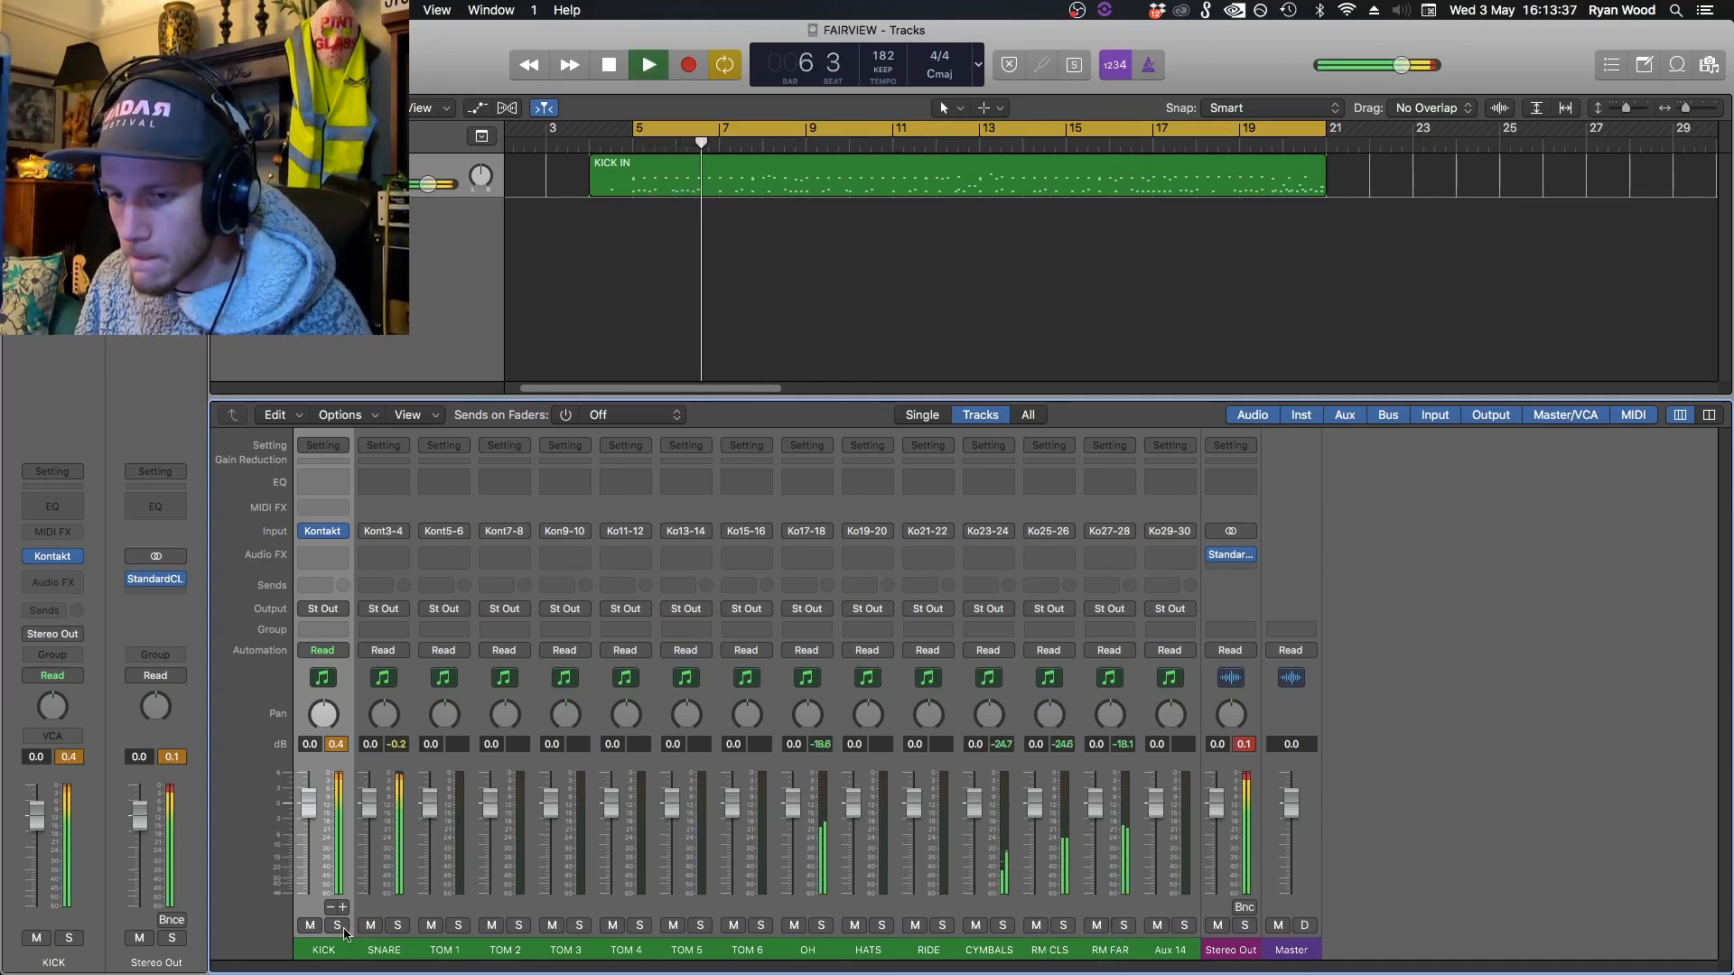
pyautogui.click(397, 925)
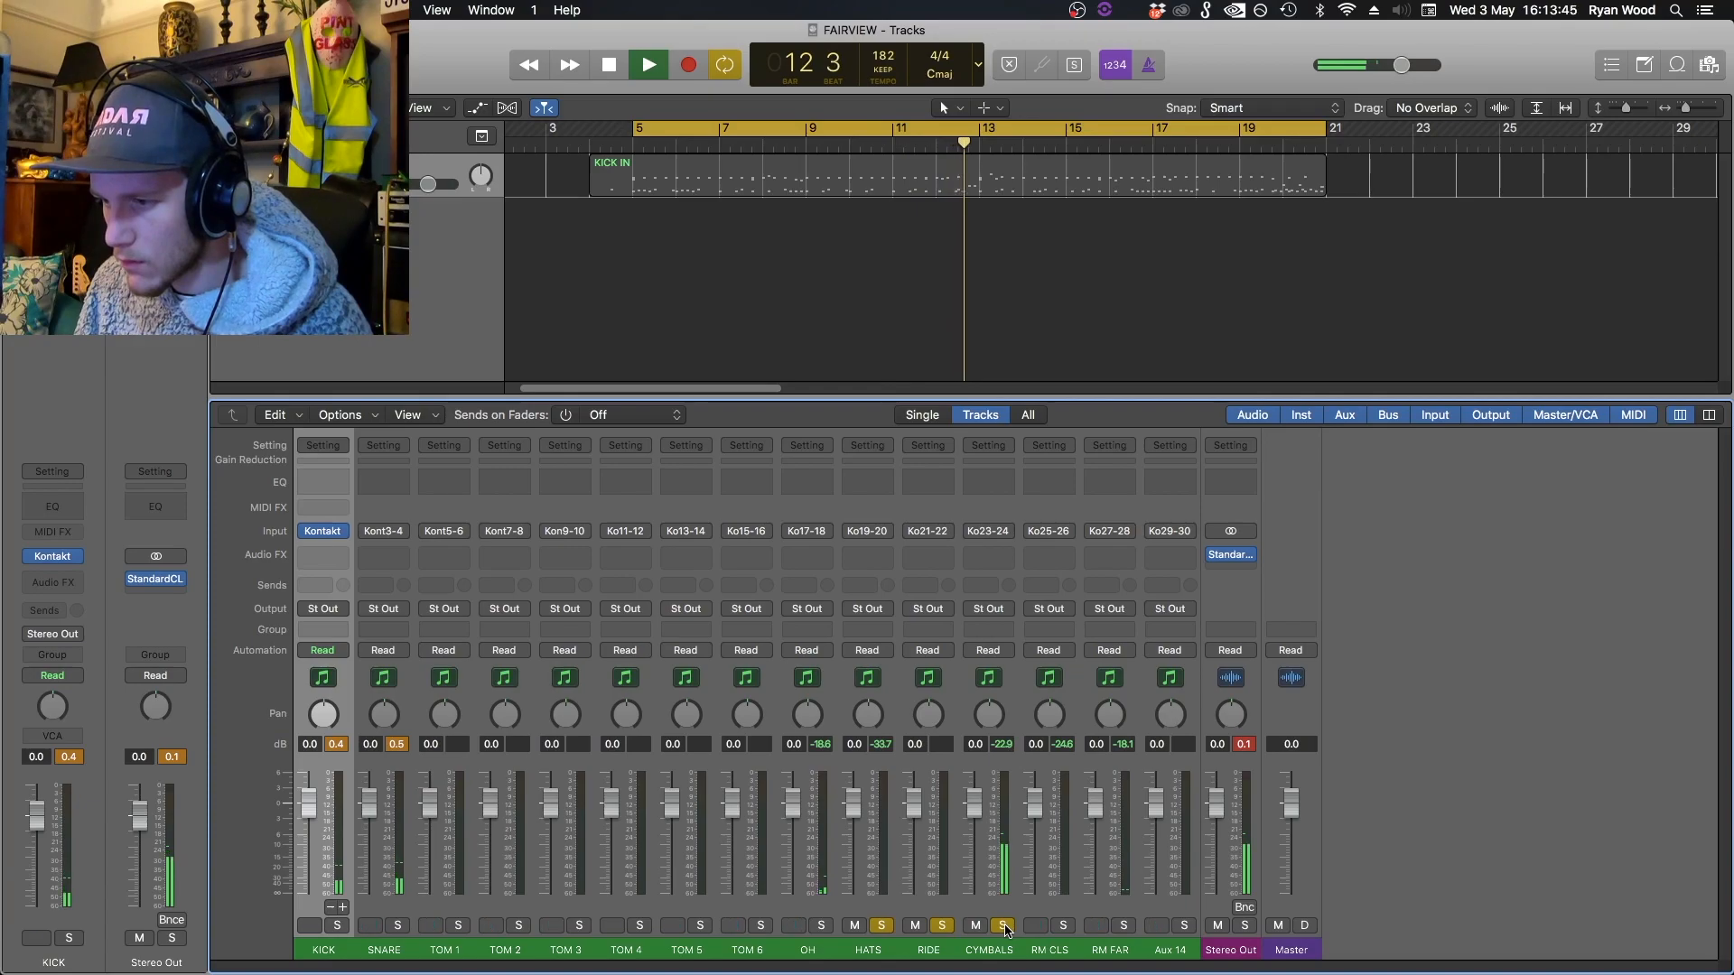
pyautogui.click(647, 65)
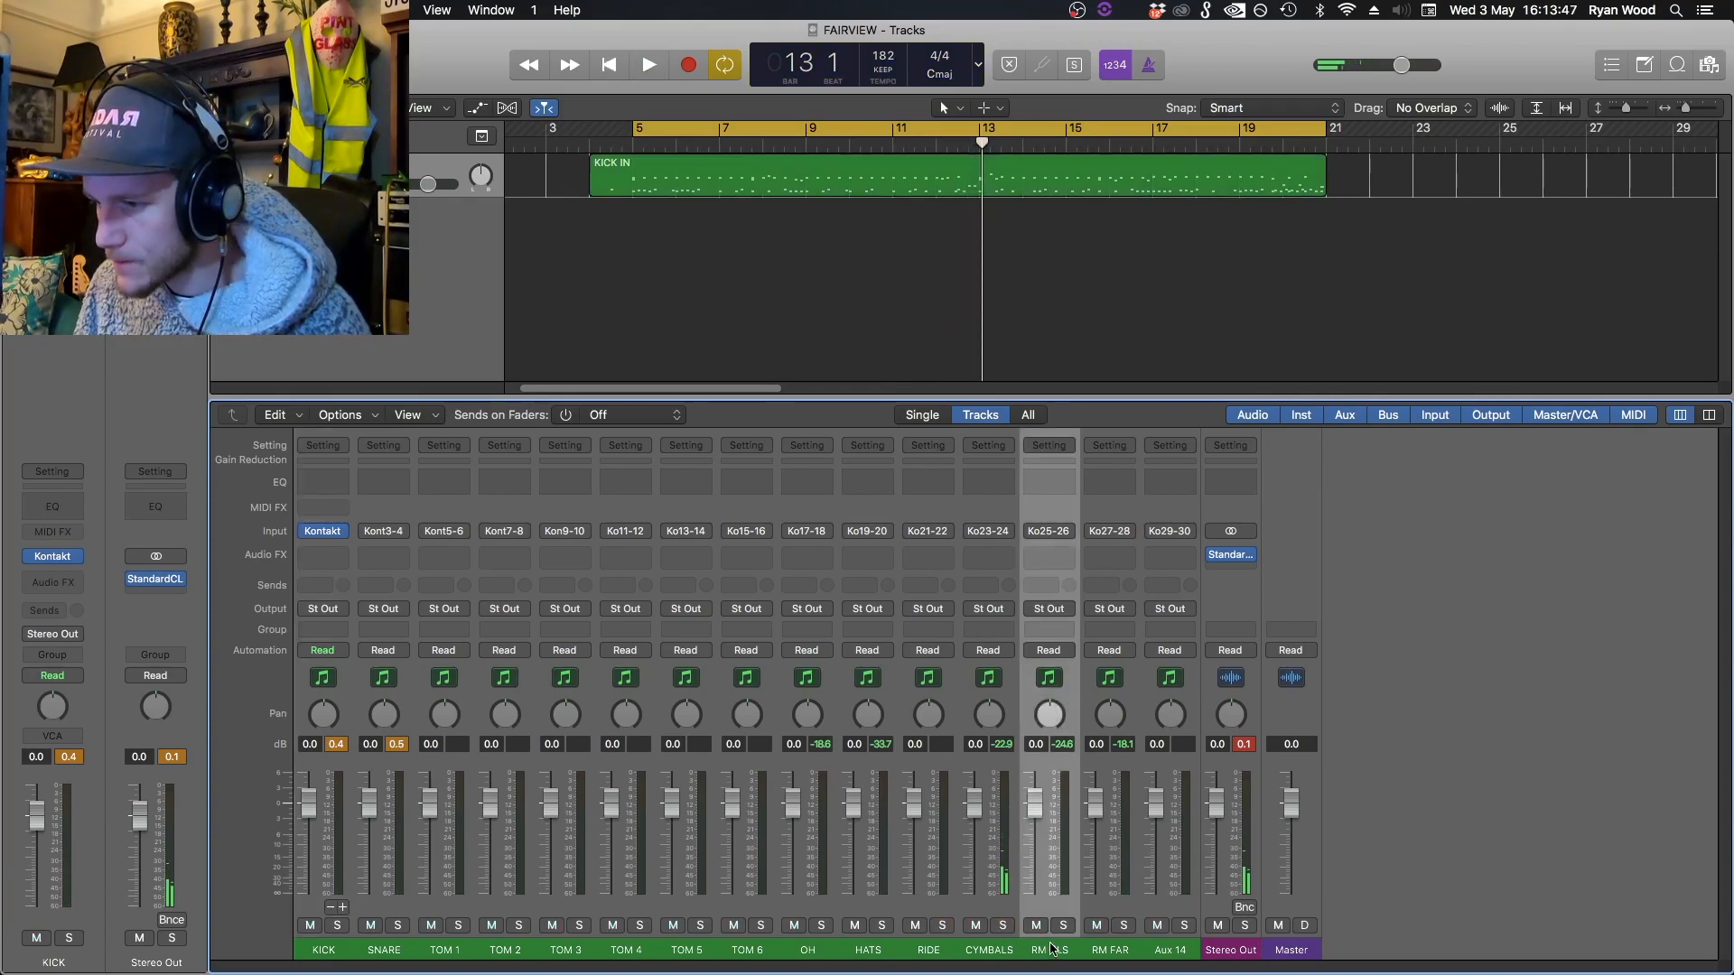